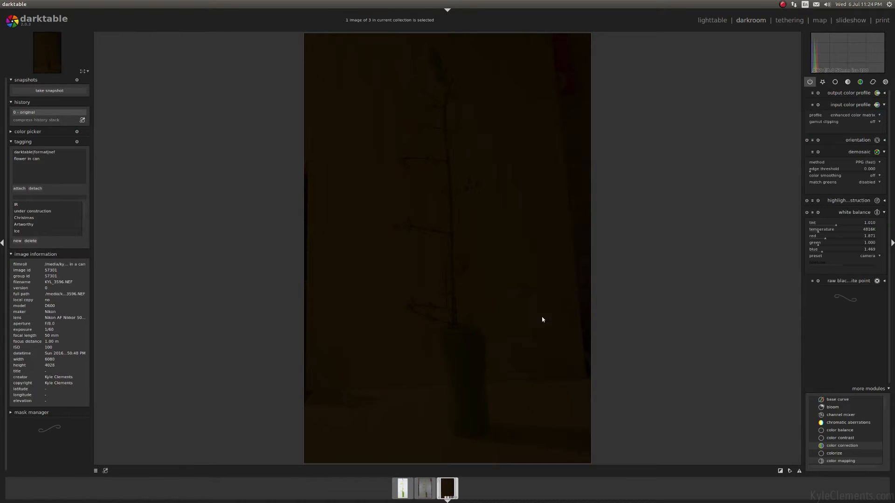
mouse_move(329, 179)
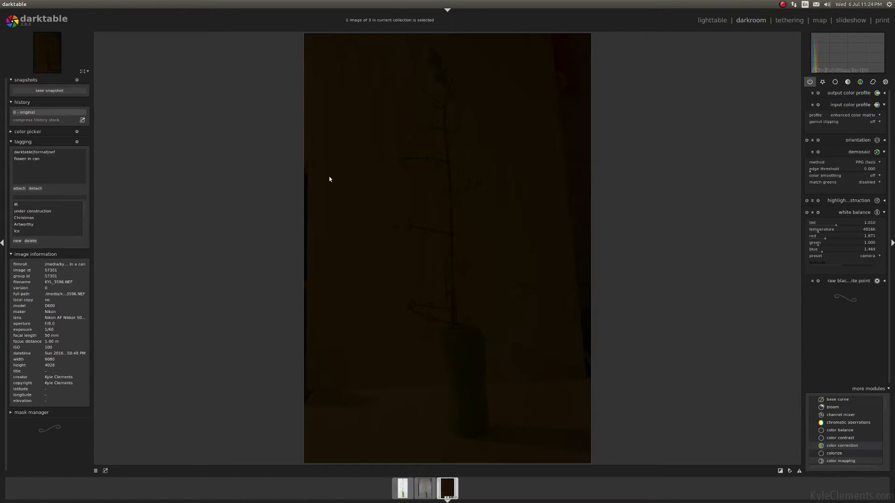
mouse_move(571, 174)
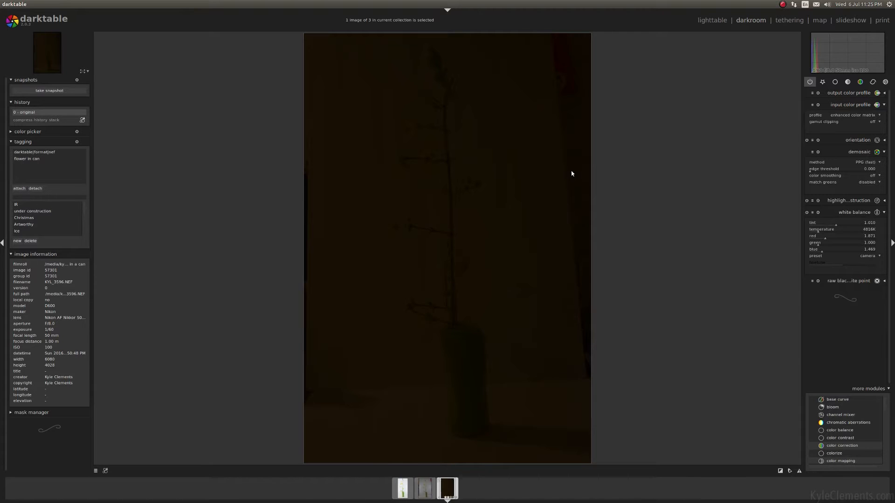
mouse_move(782, 103)
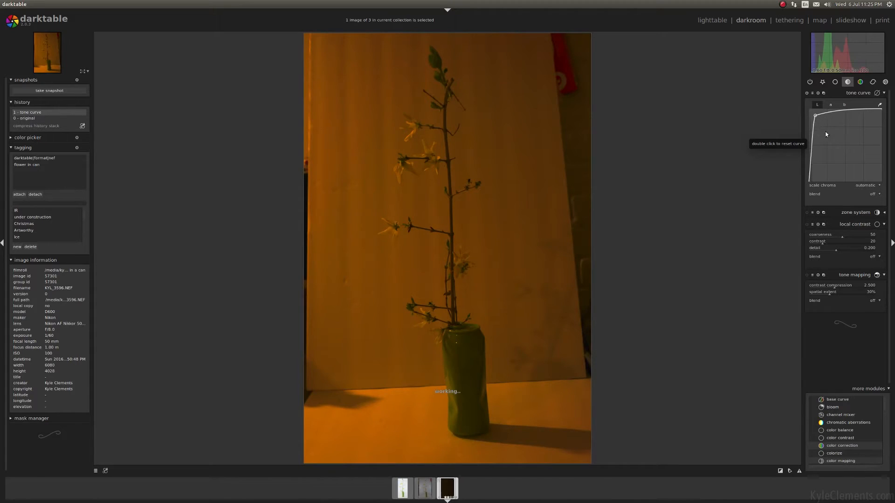
Step: Reset the tone curve to a straight line after trying to lift it
double_click(845, 143)
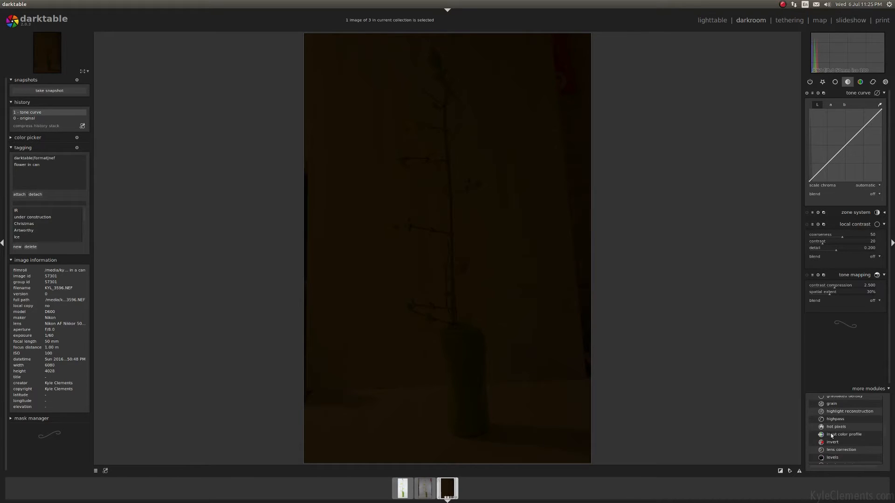
Step: Enable tone mapping to reveal the flowers and can, keeping the tone curve straight
scroll("down", 3)
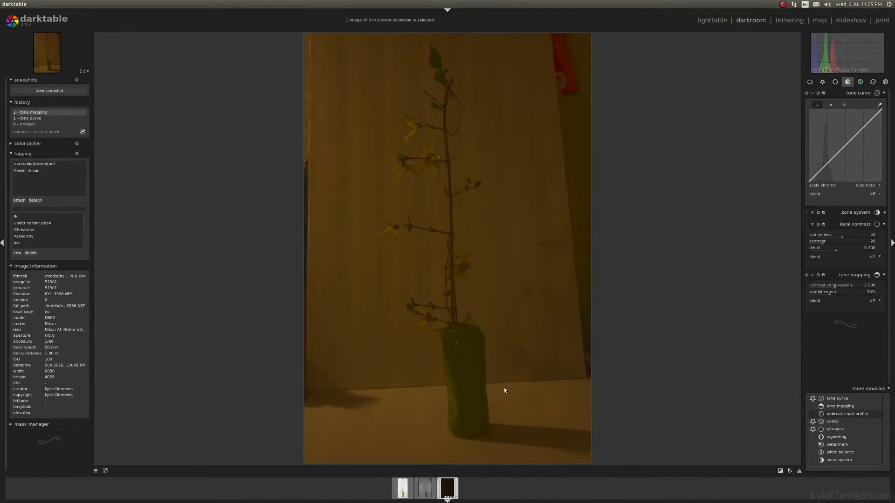
mouse_move(509, 380)
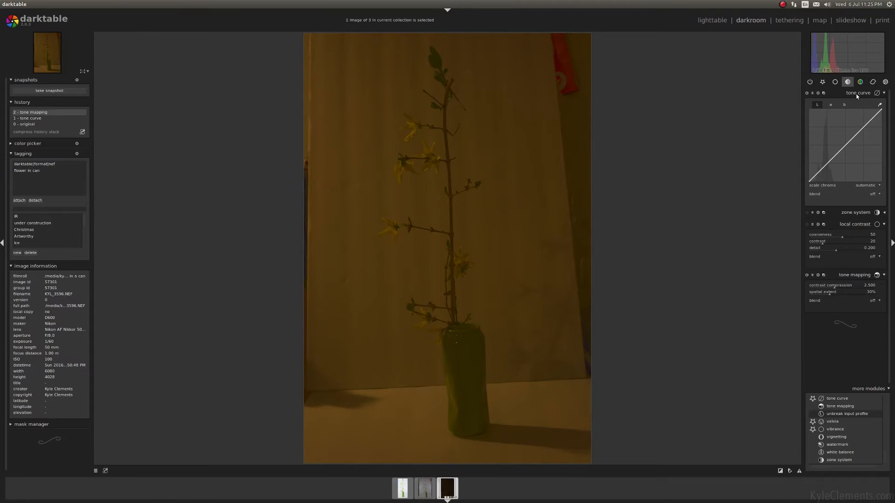
mouse_move(838, 144)
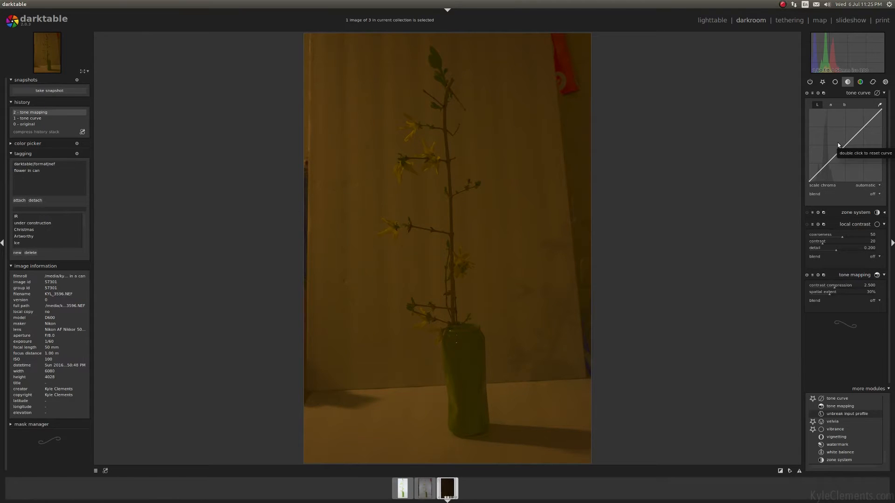
double_click(844, 142)
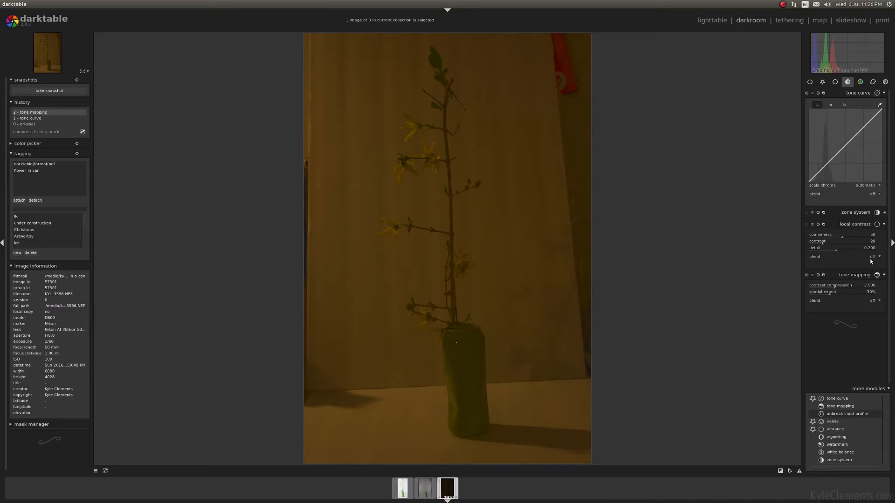
mouse_move(846, 326)
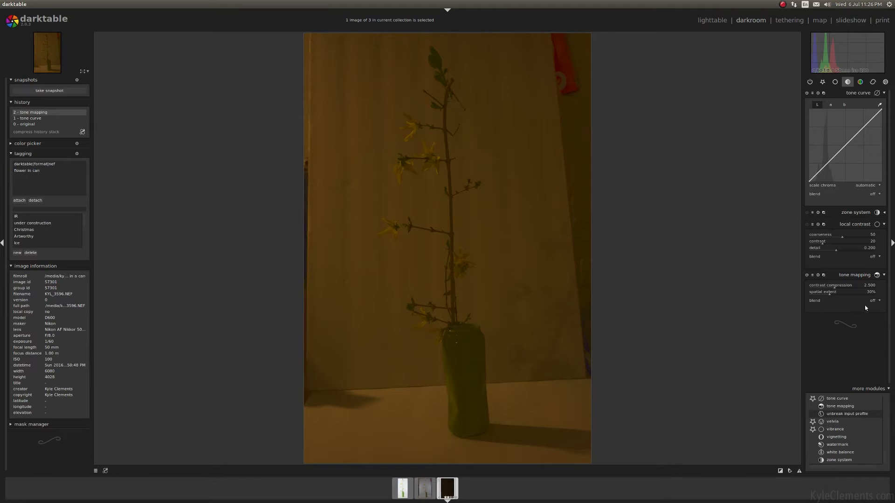
mouse_move(846, 151)
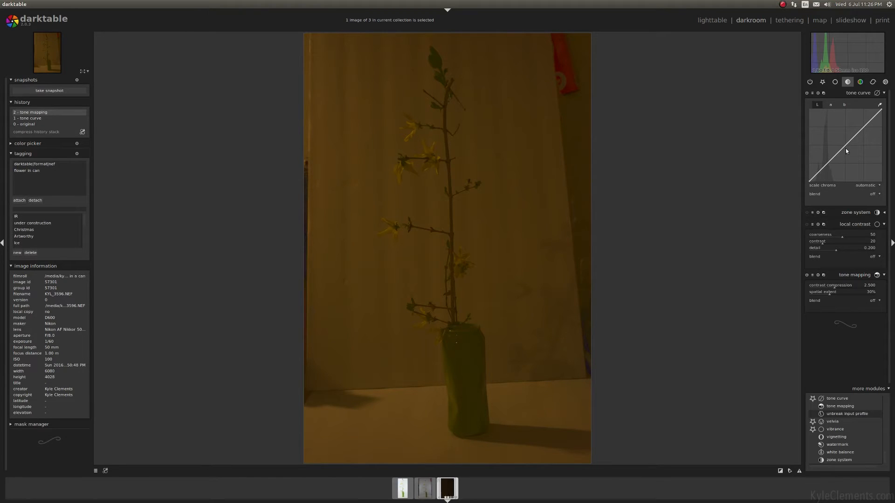
mouse_move(831, 147)
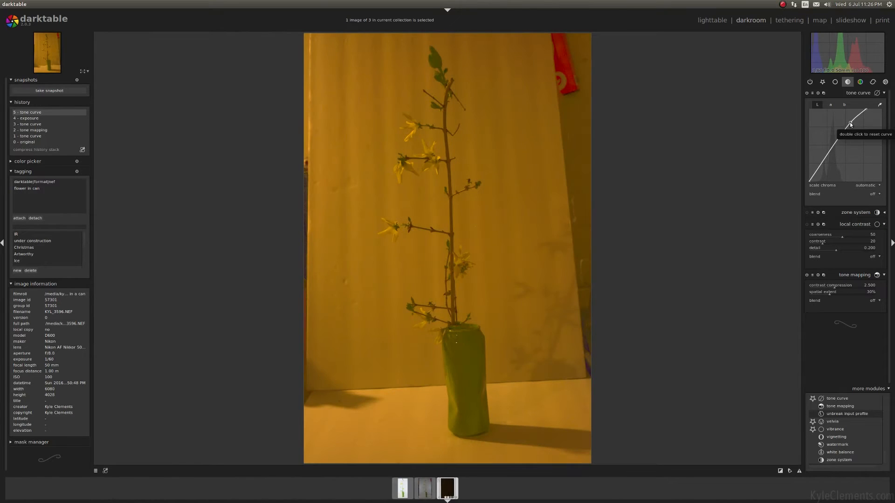
Step: Bend the tone curve into a steep shape for a brighter, punchier image
left_click_drag(850, 124, 849, 123)
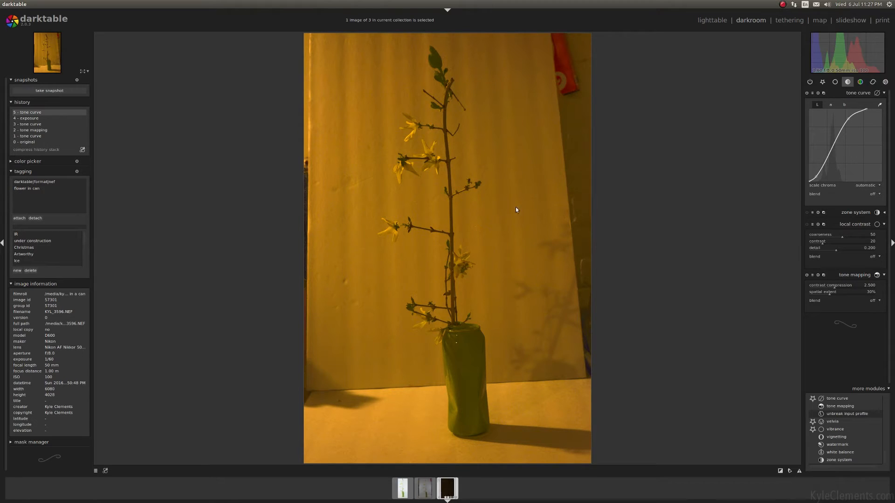
mouse_move(852, 106)
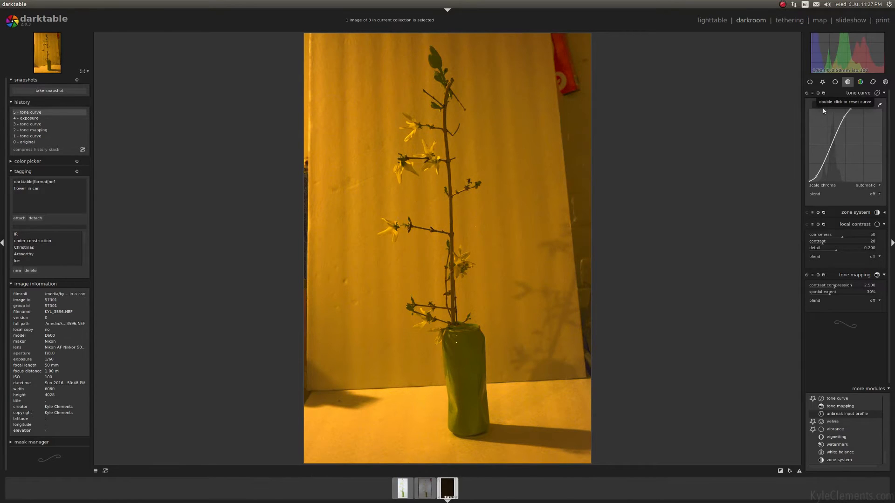
mouse_move(854, 128)
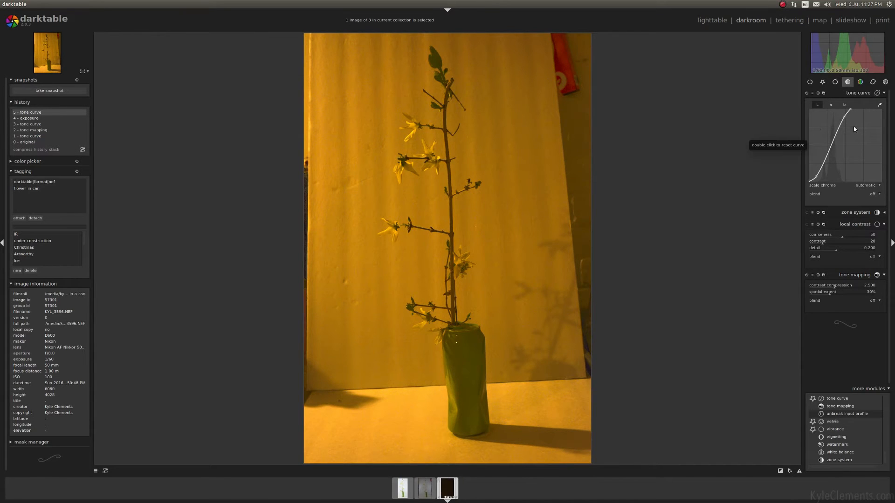
Step: Cool the white balance in the basic modules to reduce the orange cast
left_click(822, 82)
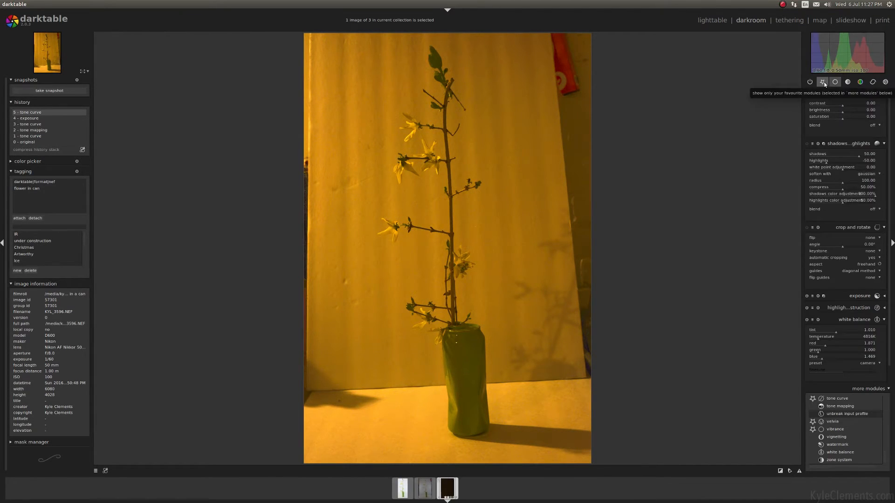
mouse_move(567, 202)
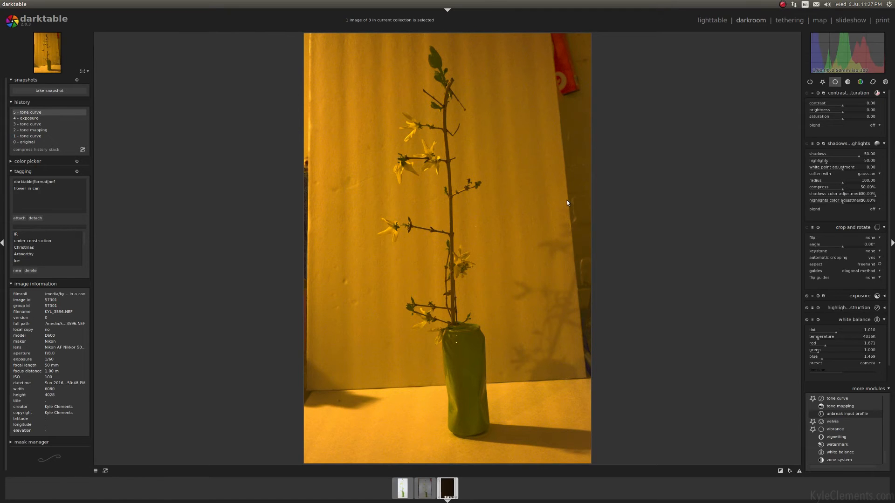
mouse_move(751, 320)
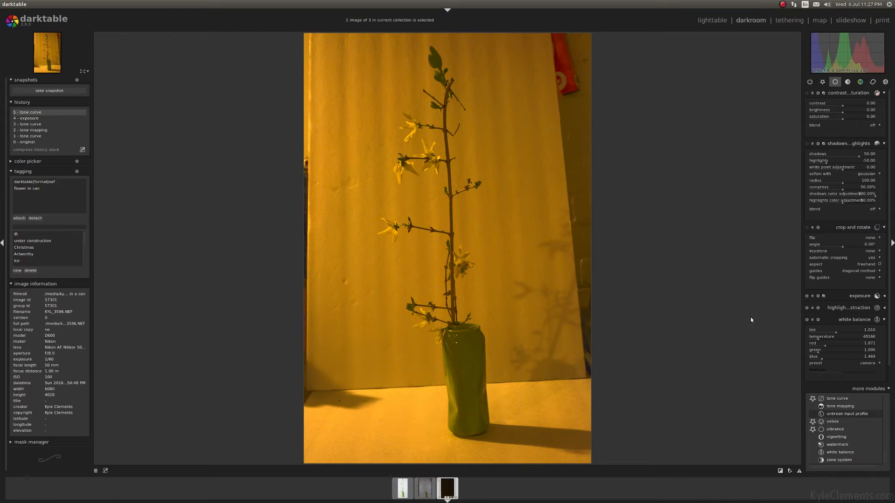
mouse_move(792, 331)
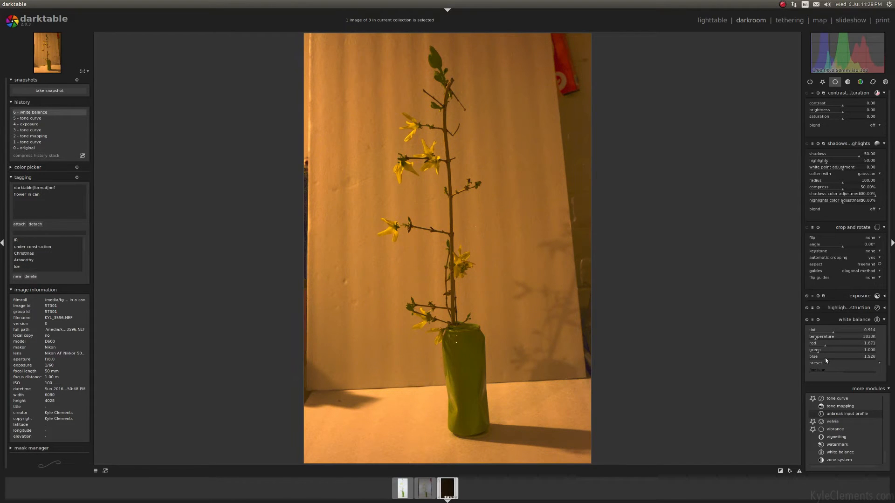
left_click_drag(856, 356, 844, 356)
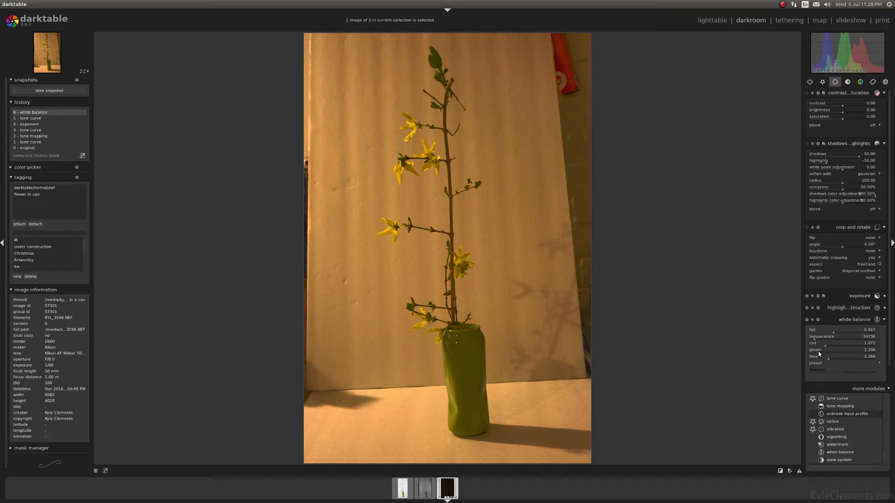
mouse_move(696, 251)
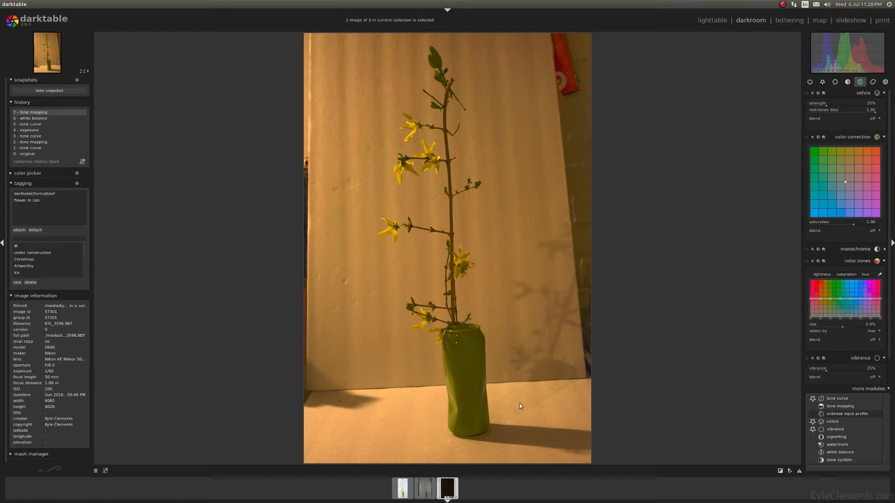
mouse_move(566, 202)
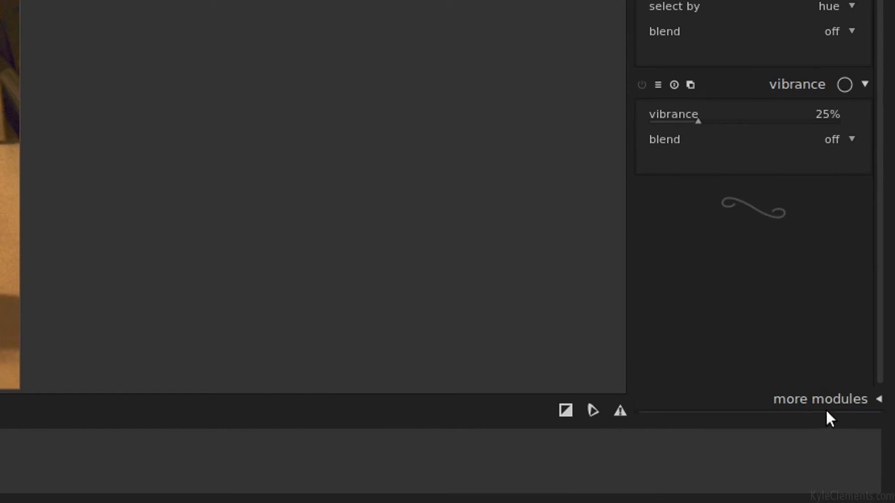
Step: Raise and fine-tune color zones saturation around the yellow-green hues of the flowers
left_click(820, 398)
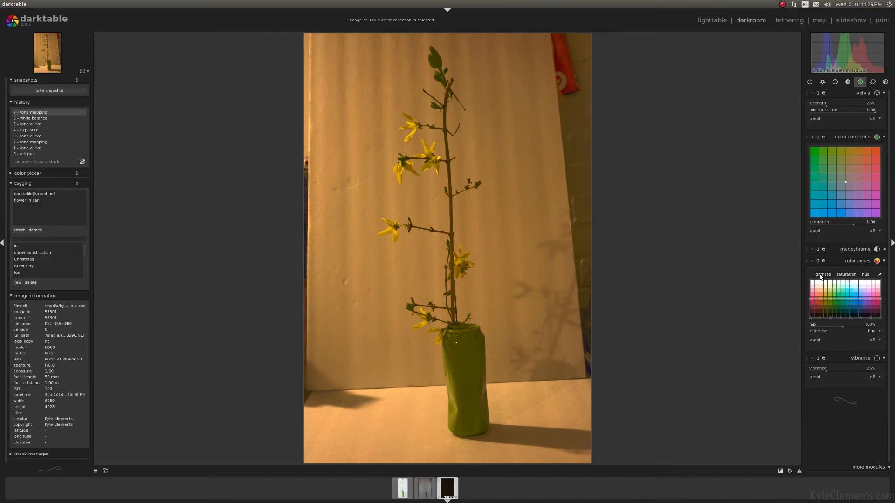
left_click(866, 274)
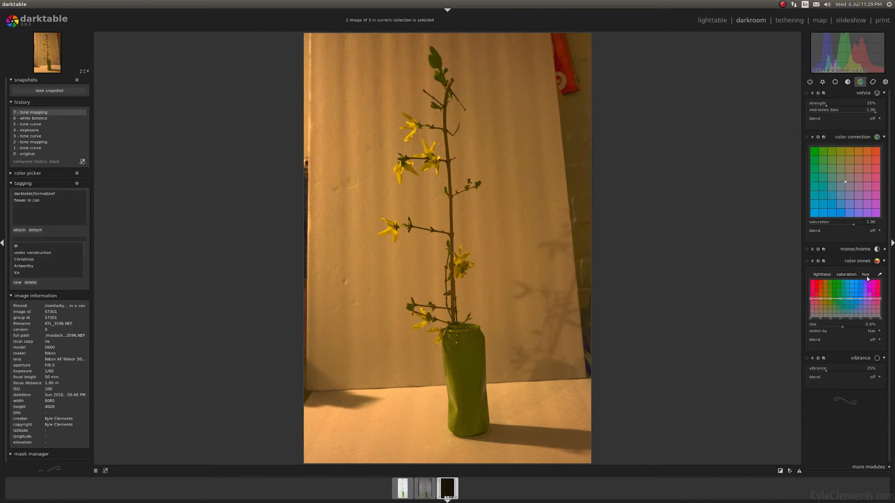
left_click_drag(844, 298, 822, 306)
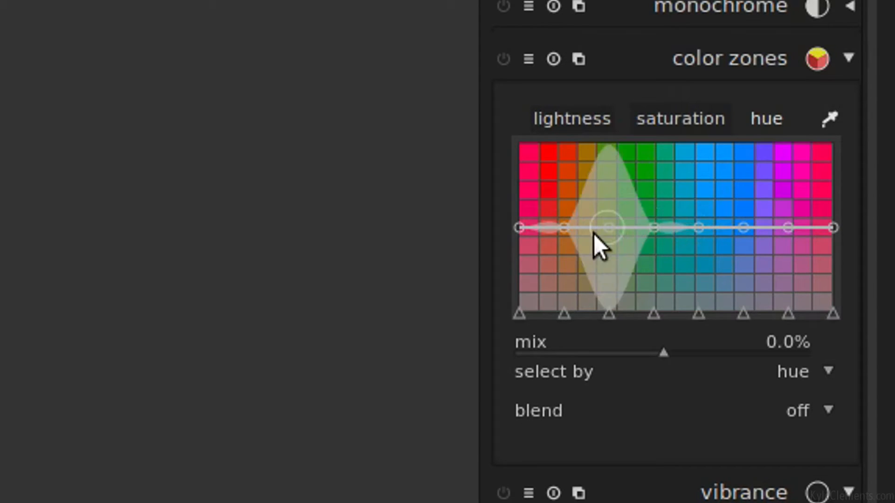
left_click_drag(610, 228, 616, 203)
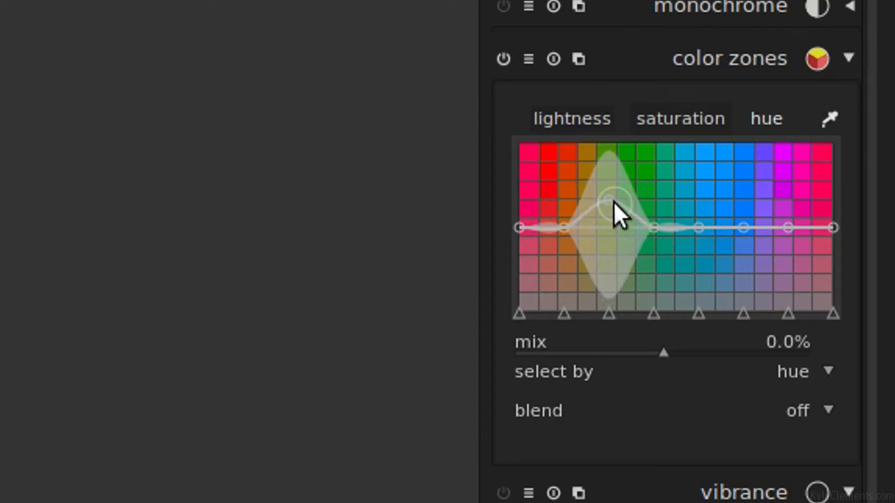
left_click_drag(616, 205, 613, 268)
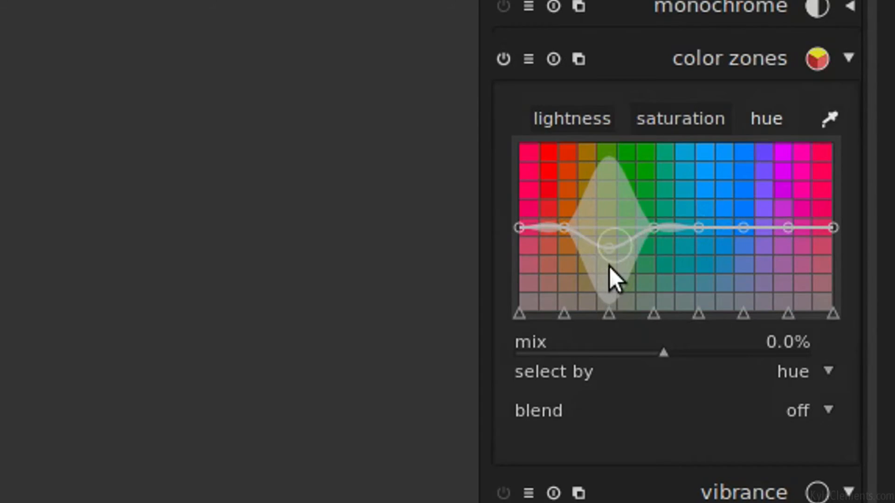
left_click(681, 119)
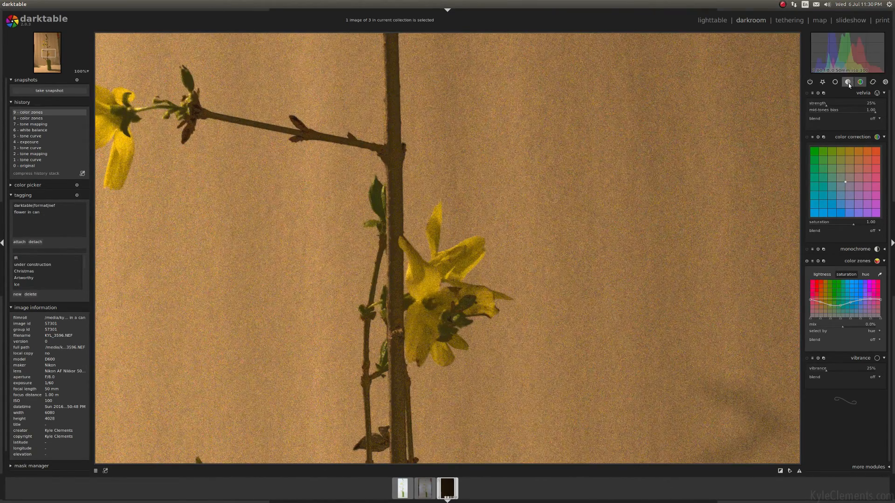
Step: Compare strong and weak local contrast detail, bringing it back to about 1.07
left_click(847, 82)
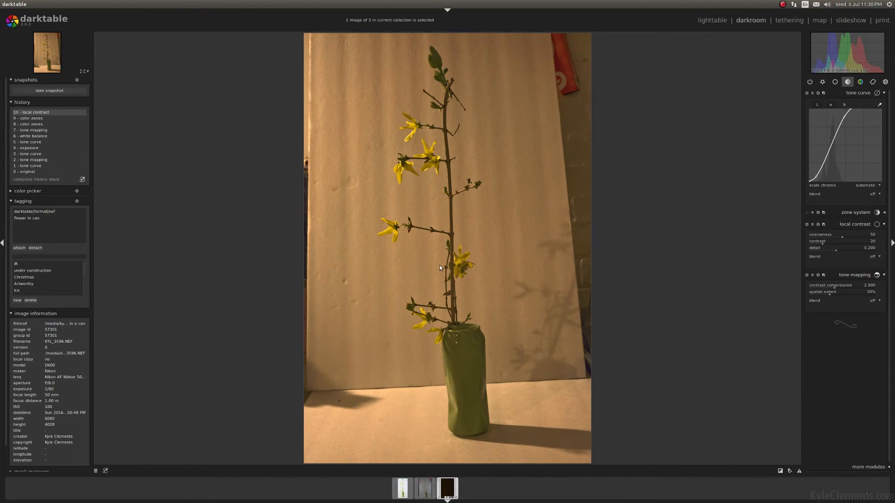
mouse_move(497, 204)
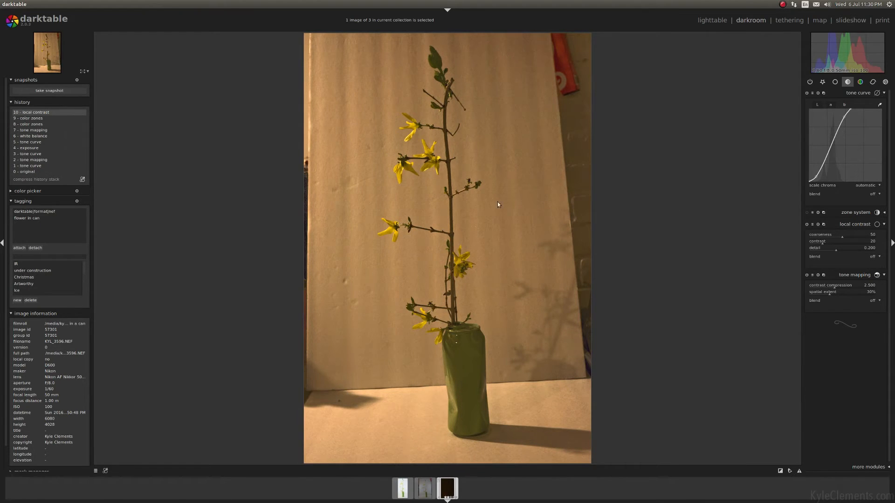
mouse_move(444, 213)
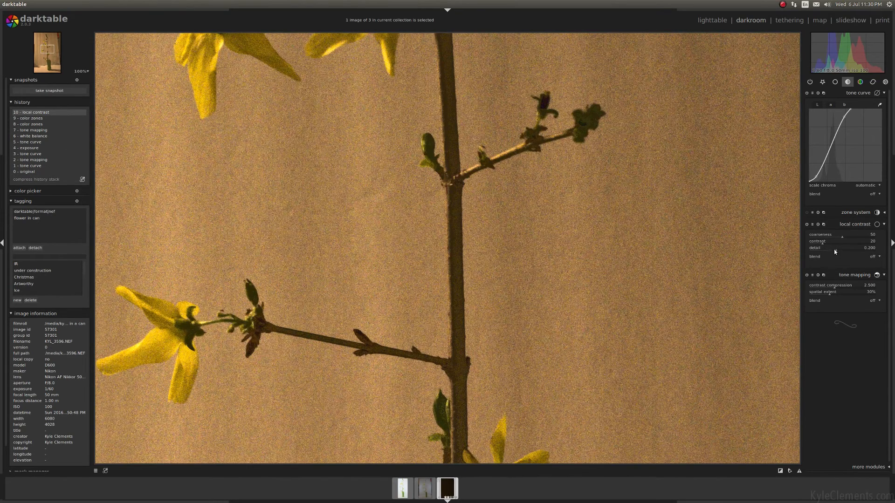
left_click_drag(838, 248, 867, 248)
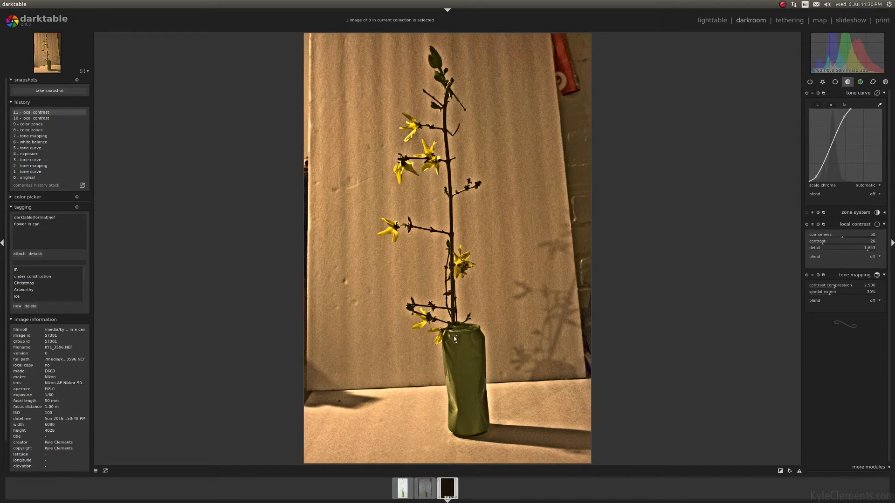
mouse_move(462, 174)
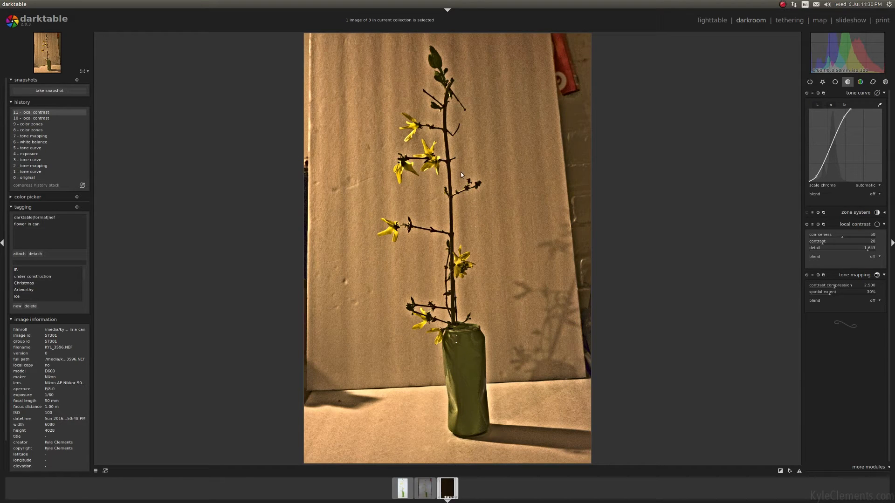
mouse_move(349, 301)
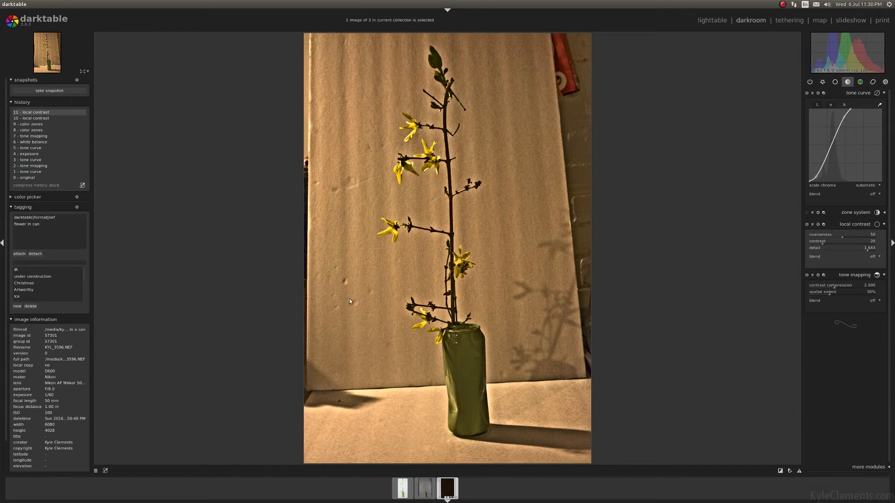
mouse_move(867, 253)
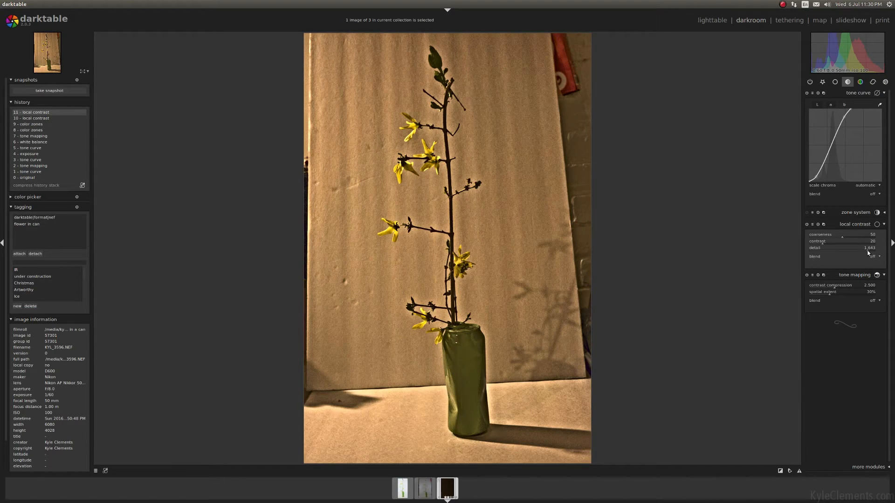
left_click_drag(855, 248, 837, 252)
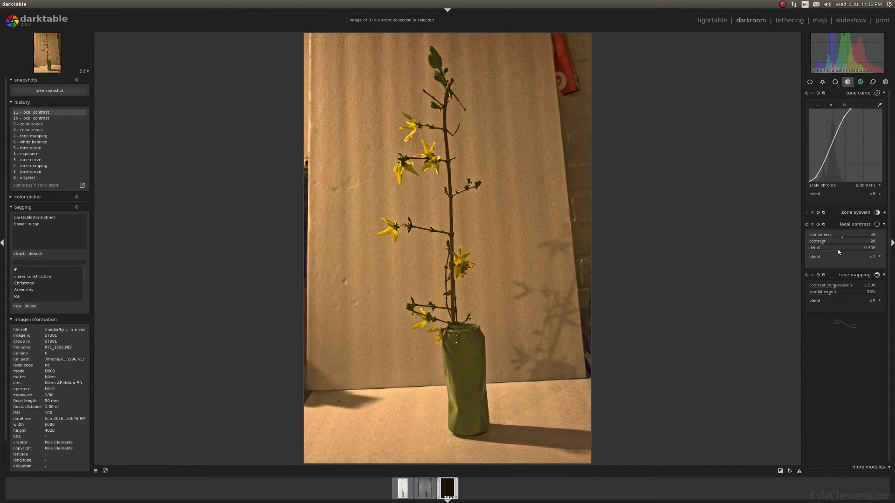
left_click_drag(838, 248, 878, 248)
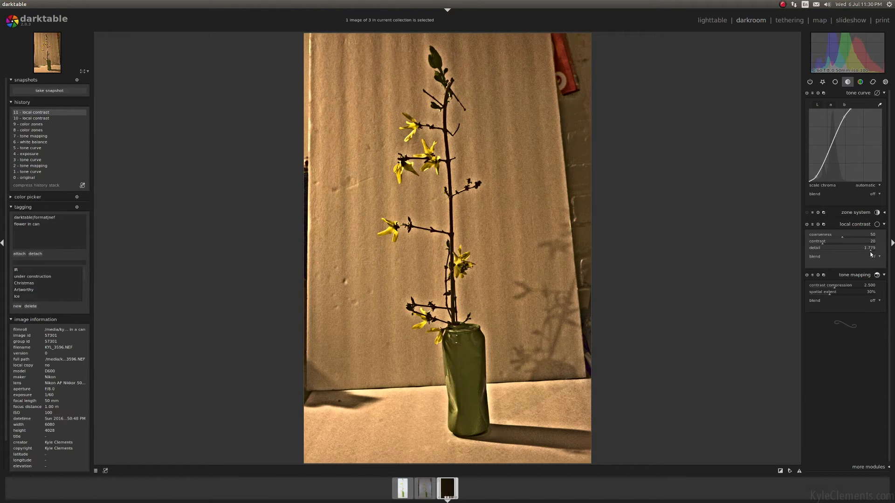
left_click_drag(867, 251, 850, 251)
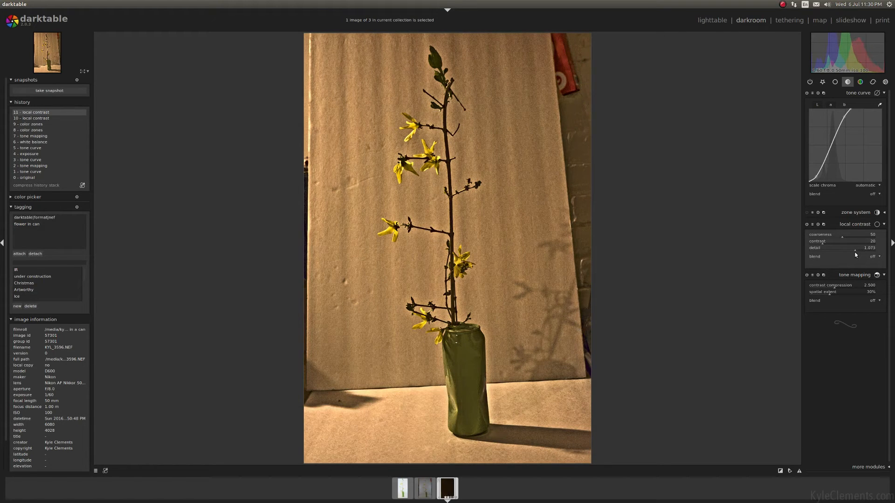
left_click_drag(856, 248, 854, 248)
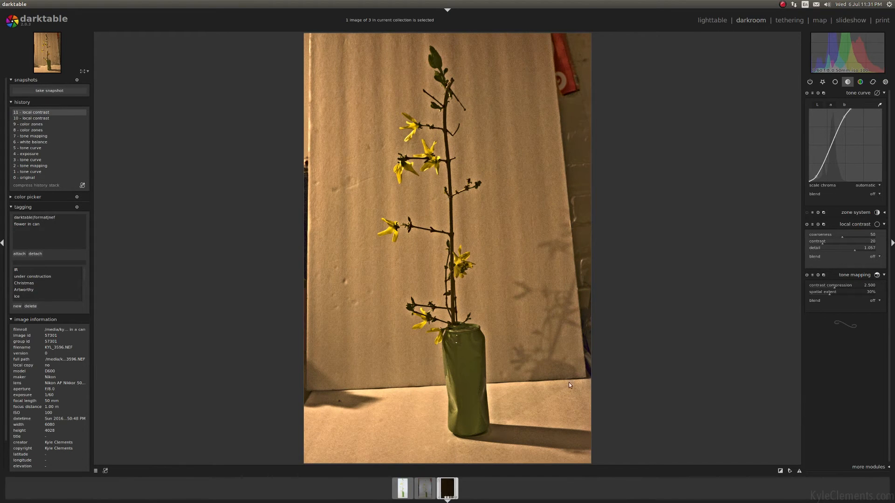
Step: Dial local contrast detail down to a subtle level around 0.11
left_click_drag(849, 248, 855, 253)
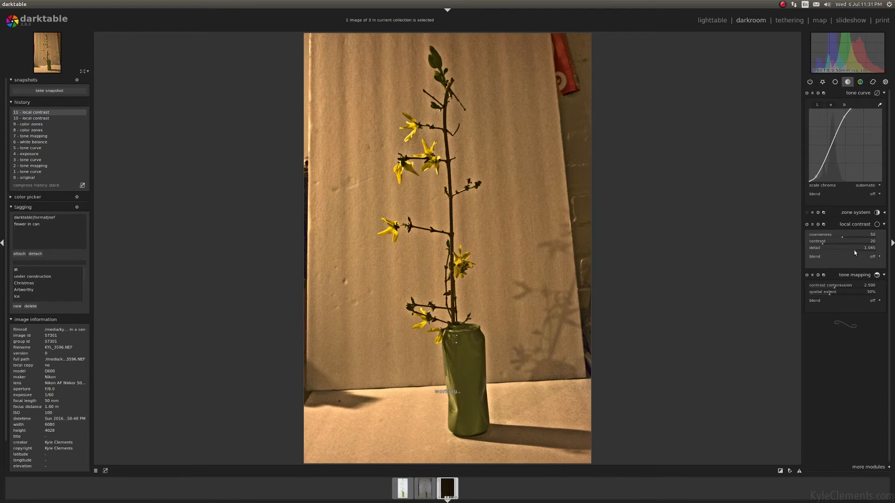
left_click_drag(855, 252, 843, 252)
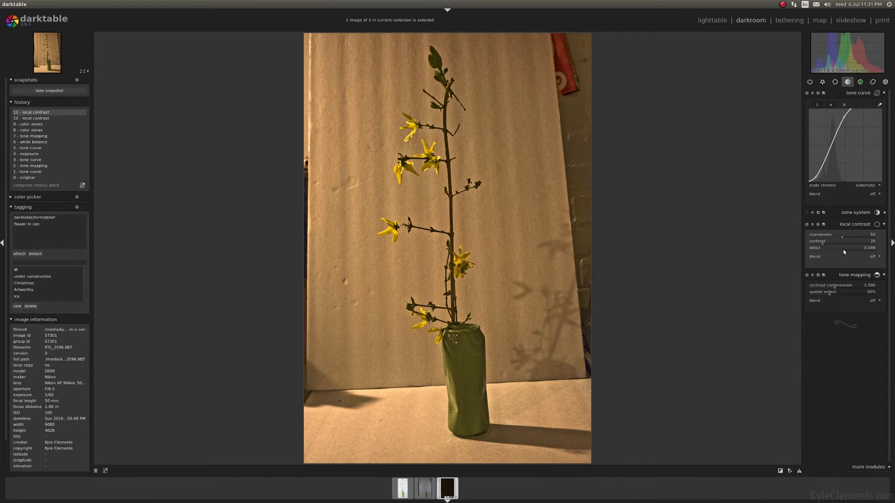
left_click_drag(849, 248, 838, 247)
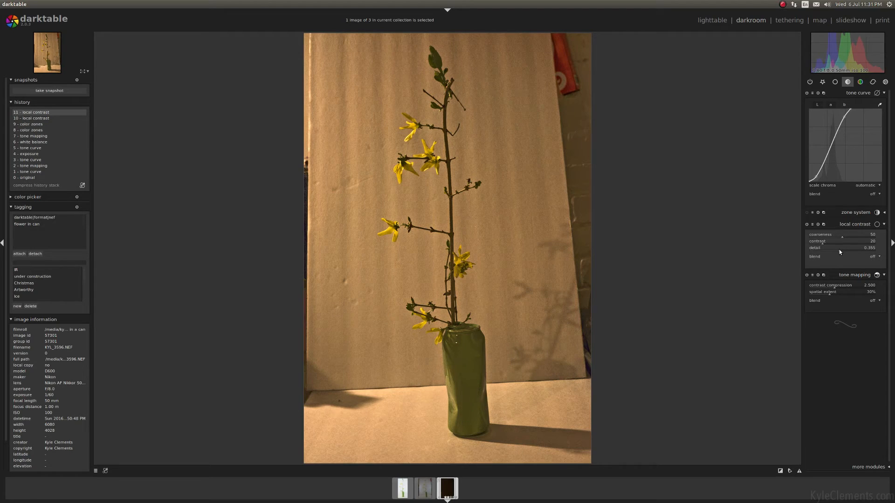
left_click_drag(847, 247, 838, 248)
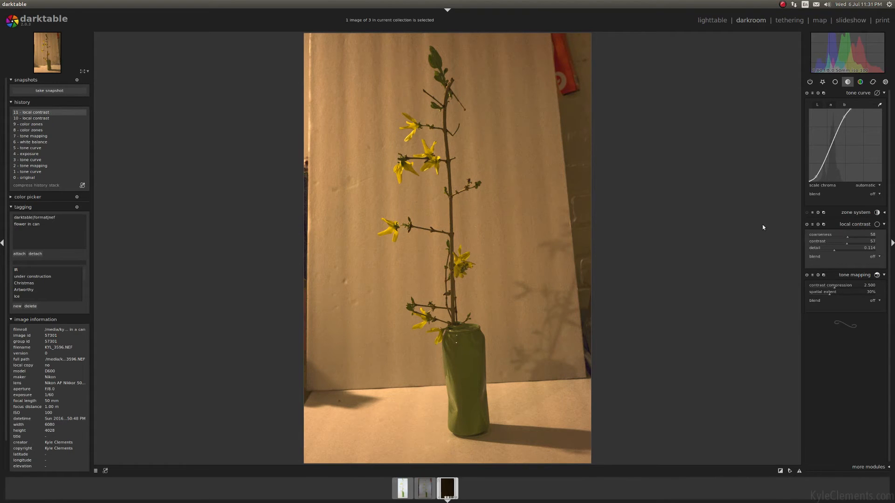
mouse_move(680, 230)
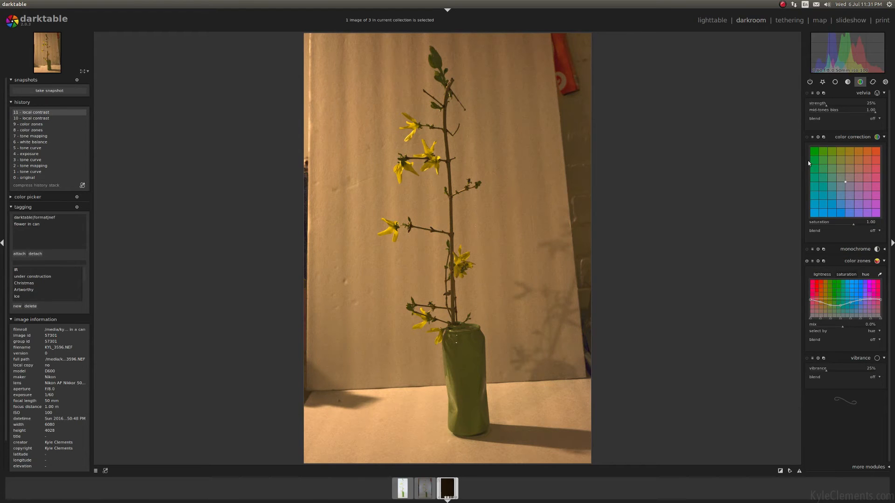
mouse_move(456, 134)
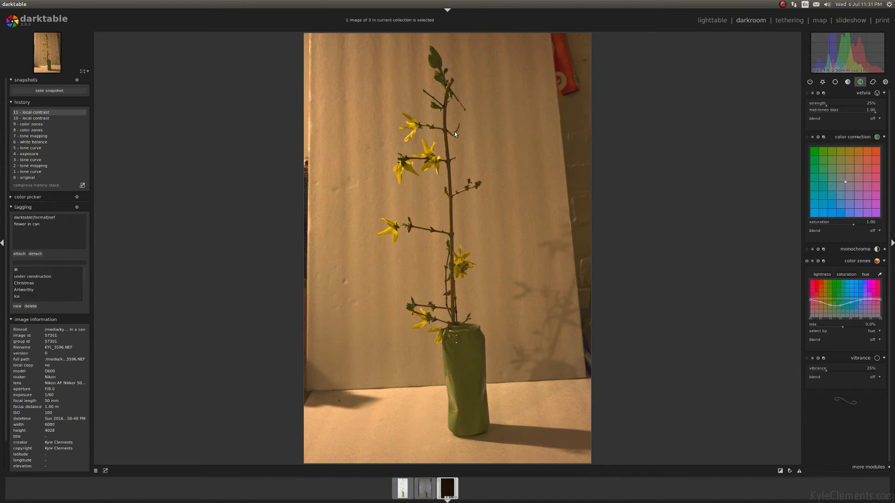
mouse_move(453, 210)
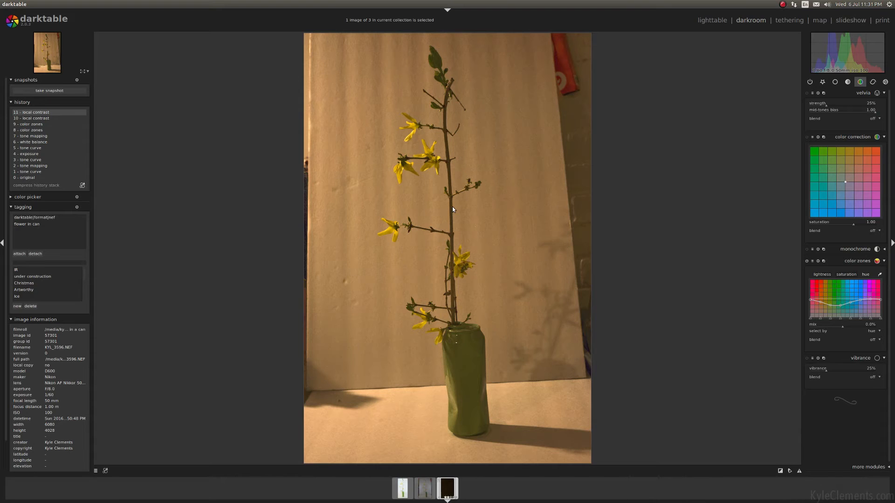
mouse_move(862, 149)
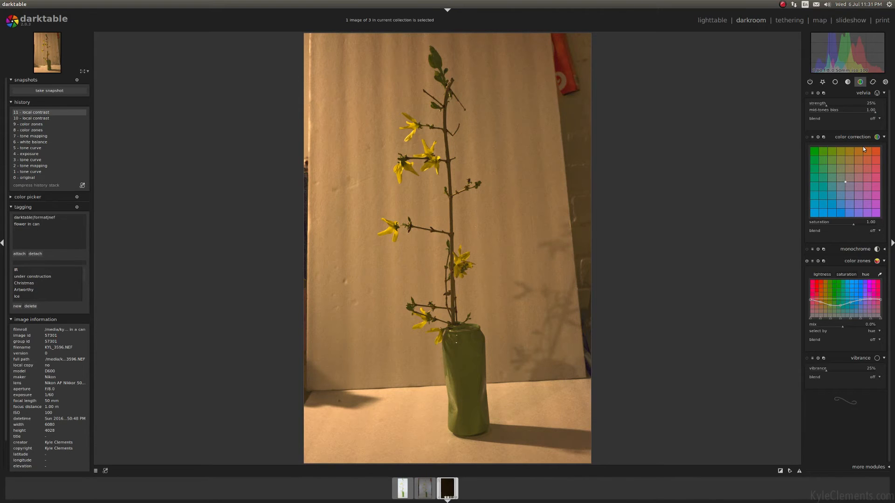
Step: Toggle the Velvia saturation effect on, then back off
left_click(810, 93)
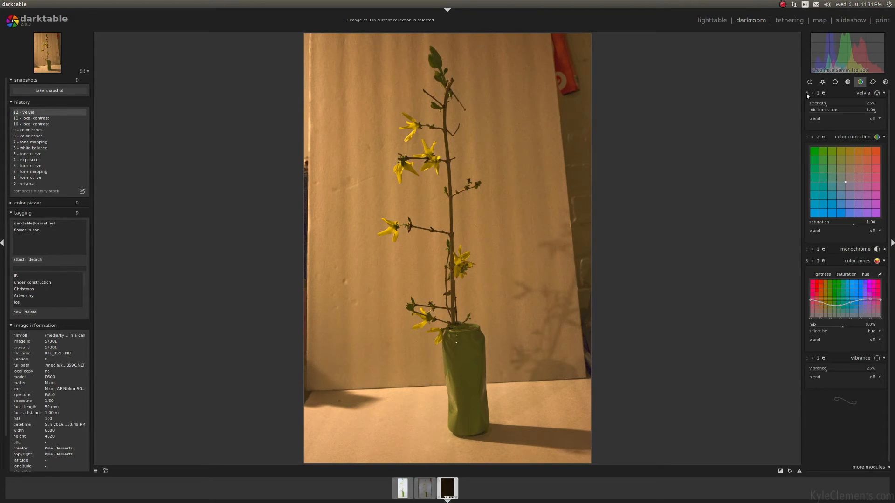
left_click(809, 93)
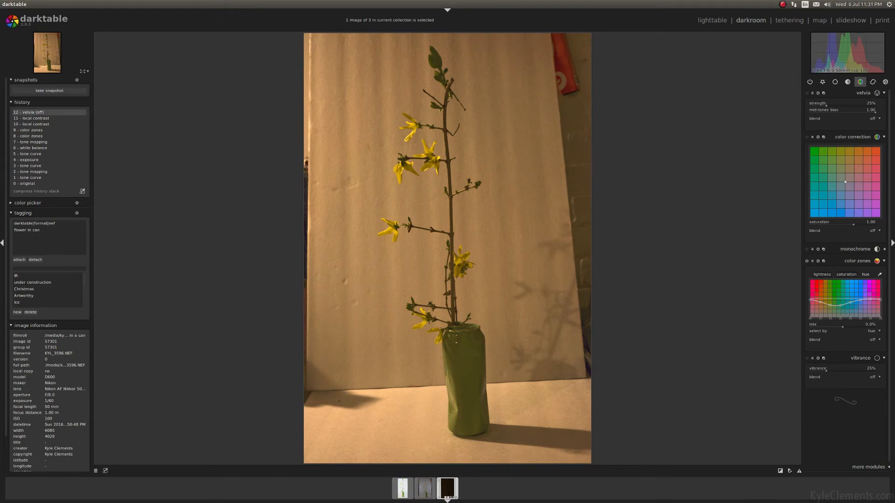
mouse_move(374, 194)
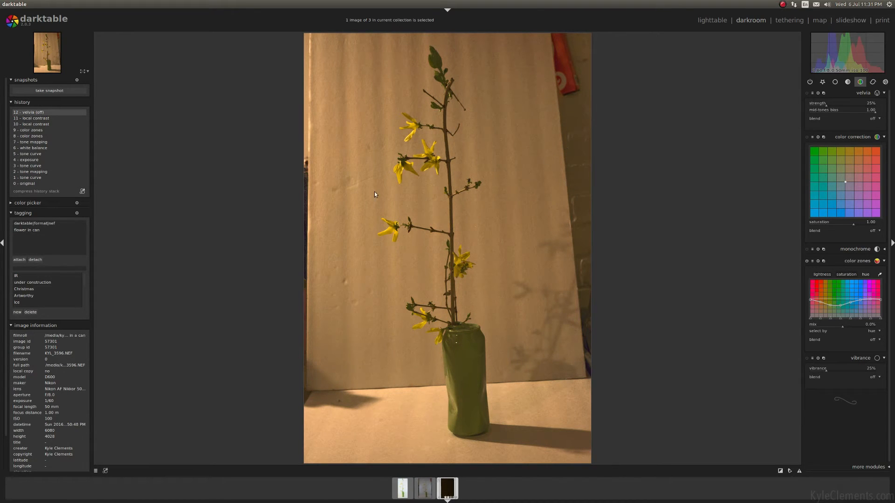
mouse_move(453, 166)
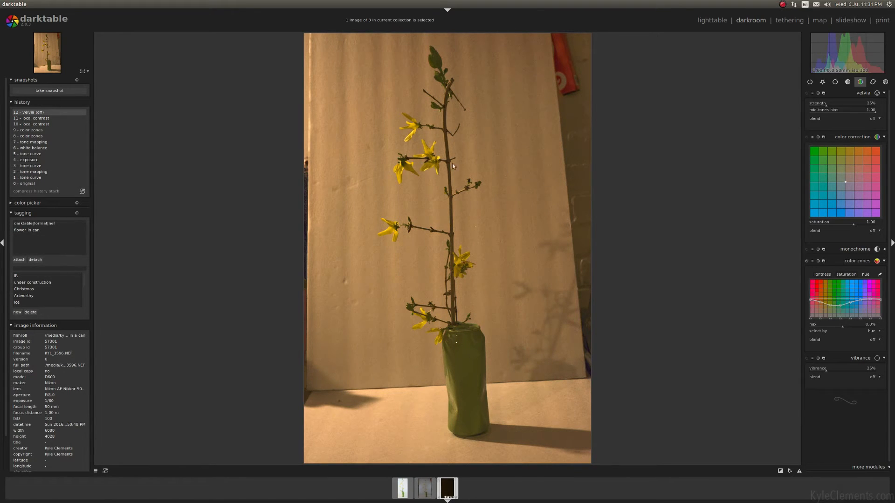
mouse_move(467, 267)
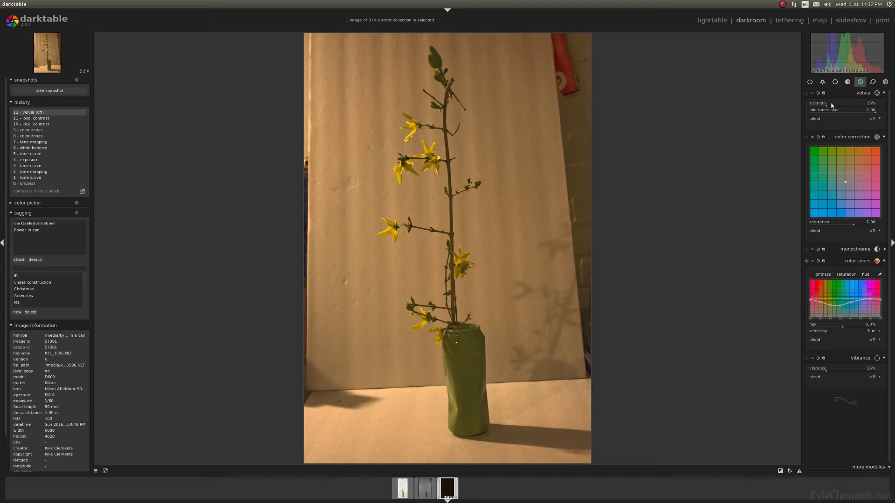
mouse_move(830, 103)
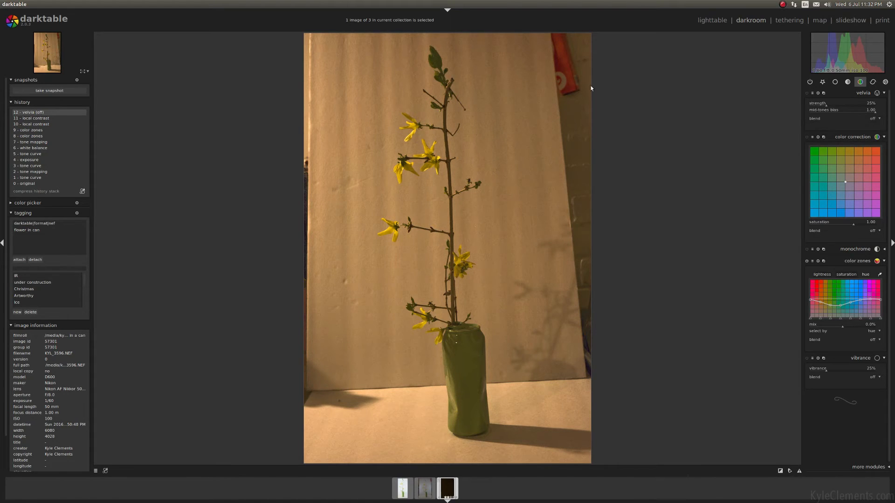
mouse_move(463, 211)
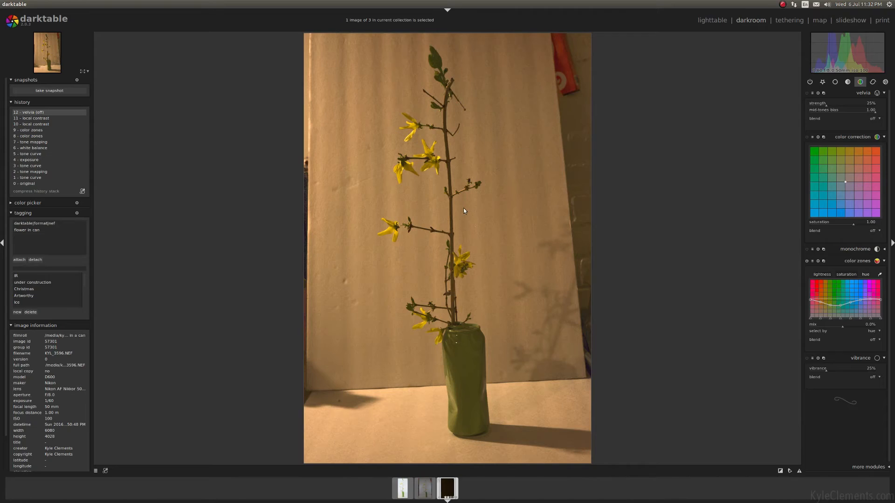
mouse_move(471, 233)
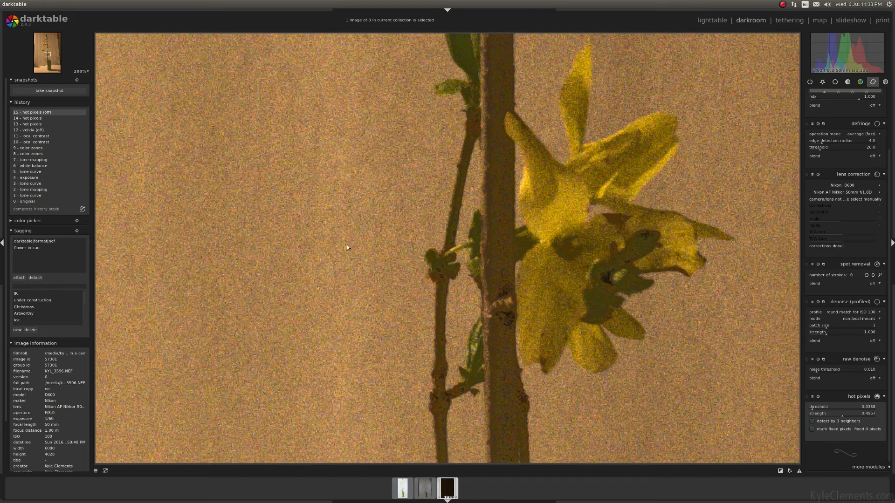
mouse_move(410, 80)
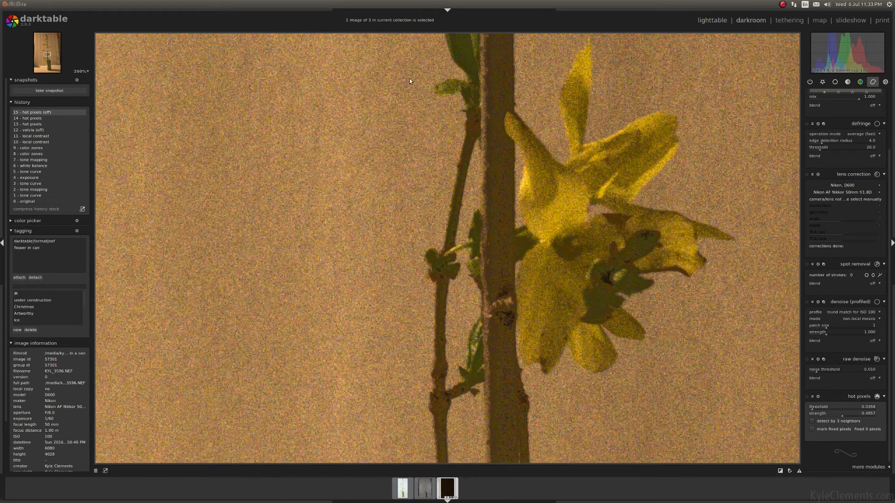
Step: Open the flower-in-can photo from the collection in darkroom
left_click(711, 19)
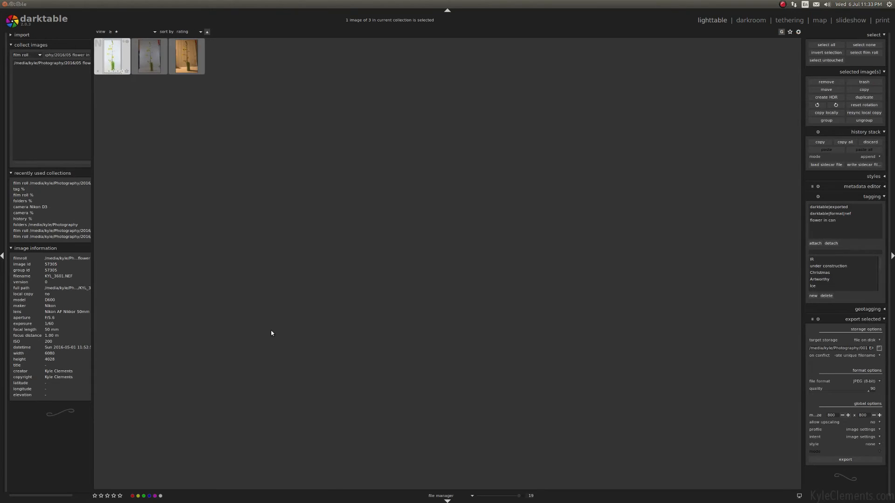
left_click(749, 19)
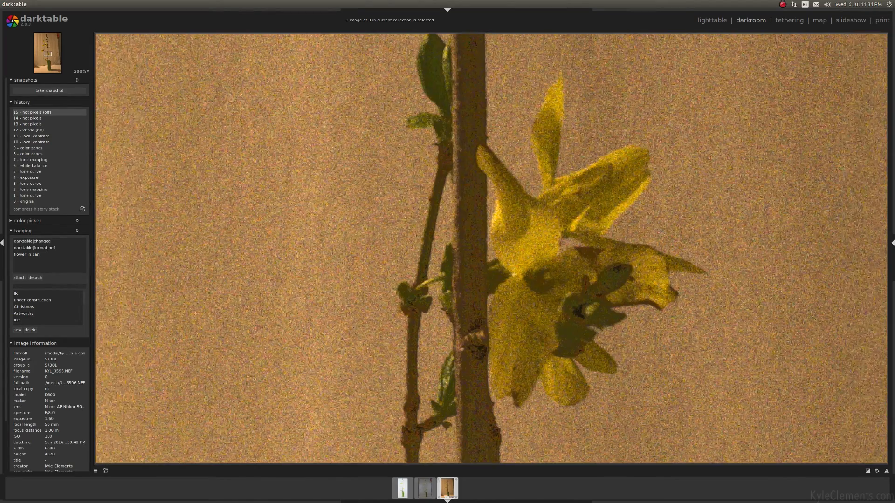
mouse_move(851, 246)
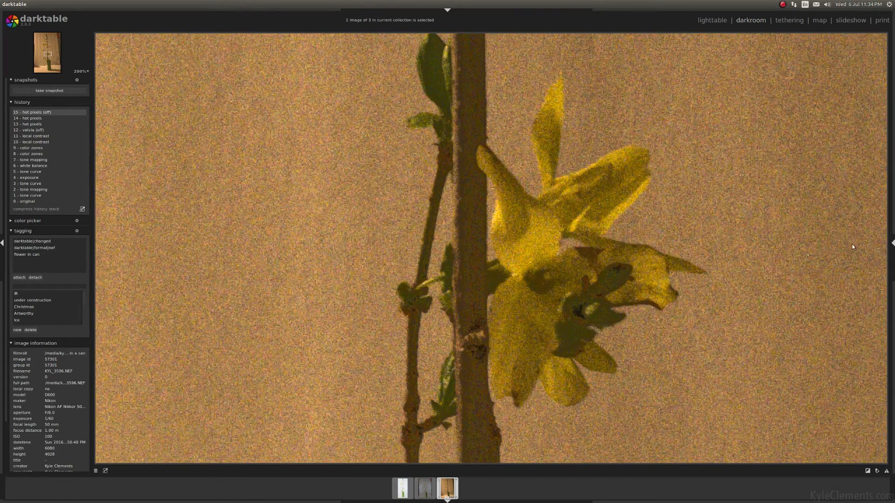
mouse_move(739, 225)
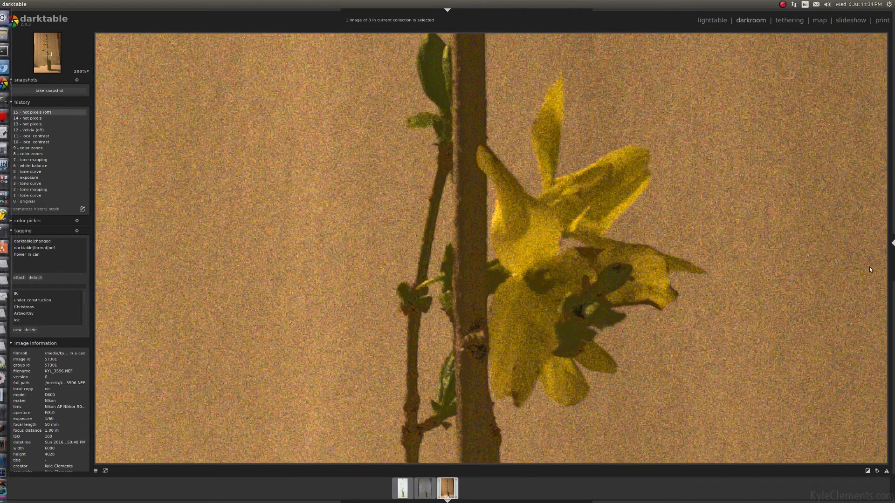
mouse_move(766, 238)
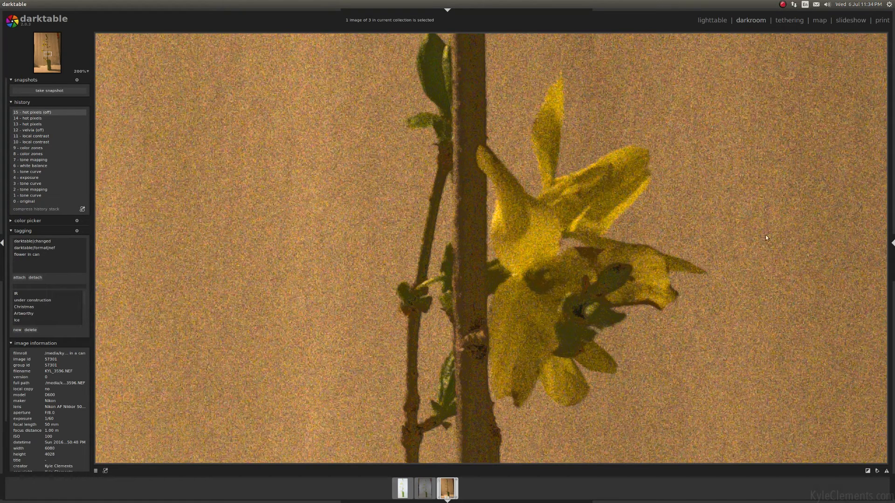
mouse_move(770, 239)
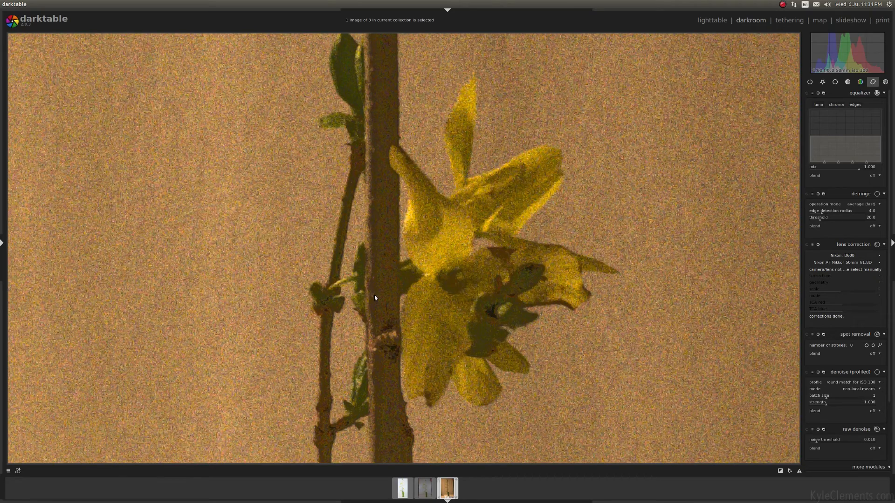
mouse_move(176, 106)
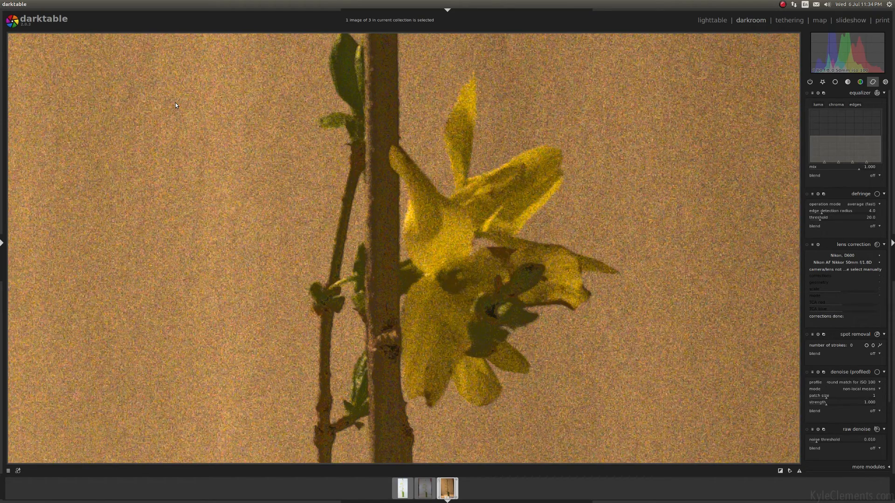
mouse_move(246, 70)
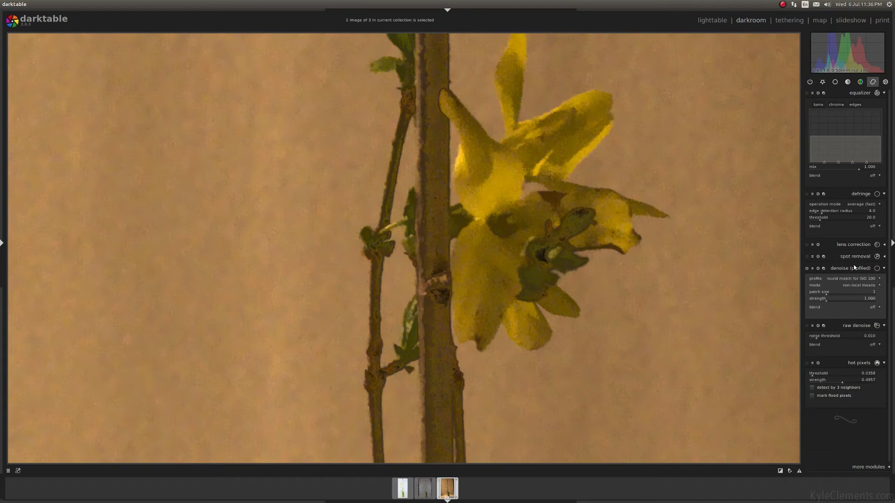
mouse_move(674, 261)
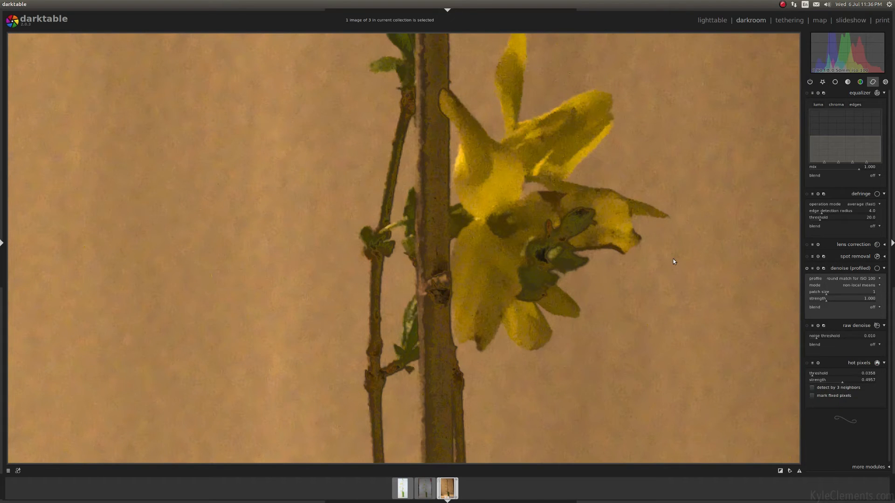
mouse_move(839, 296)
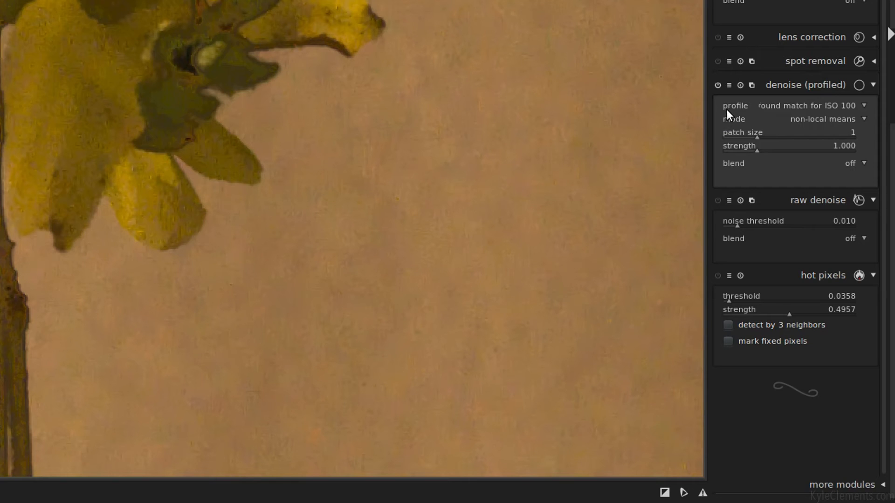
mouse_move(850, 110)
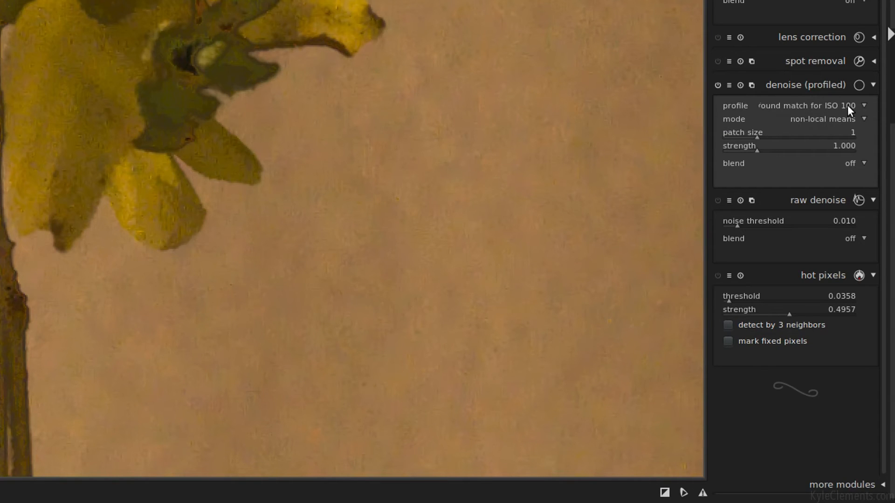
Step: Review the Nikon D600 noise profiles, keeping the matched ISO 100 profile
left_click(805, 106)
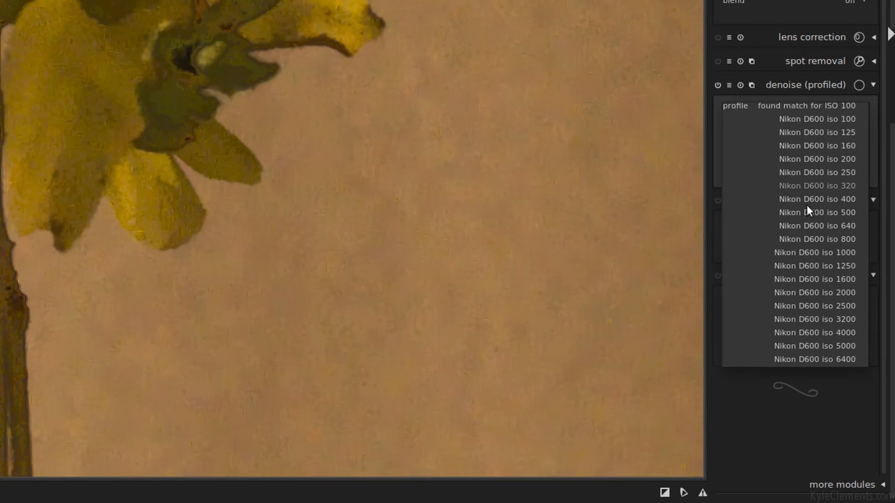
mouse_move(805, 358)
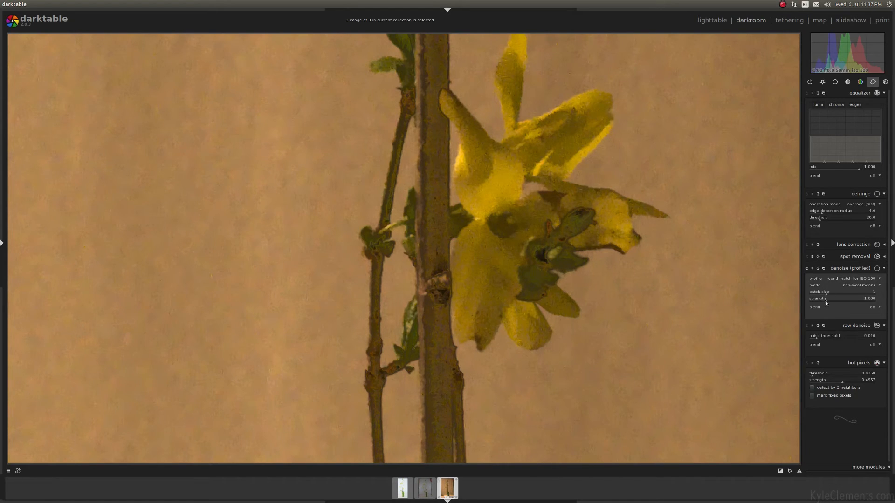
mouse_move(825, 298)
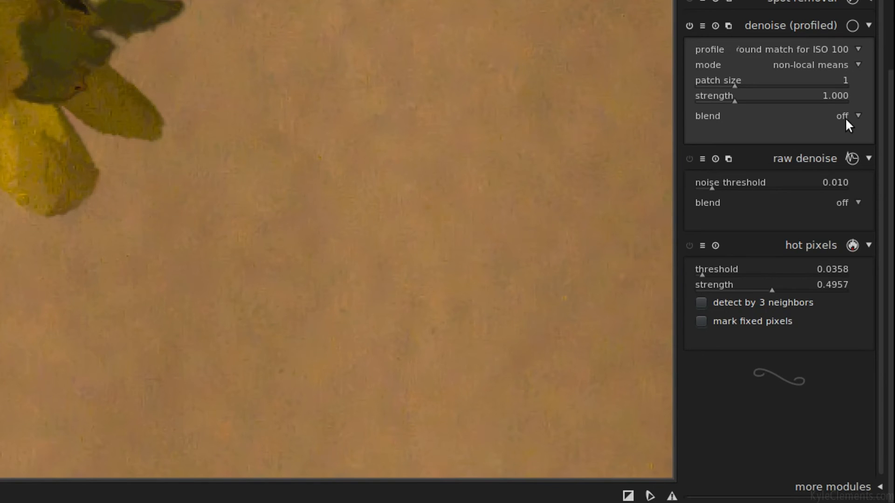
Step: Set denoise blending to uniform with blend mode 'color'
left_click(841, 115)
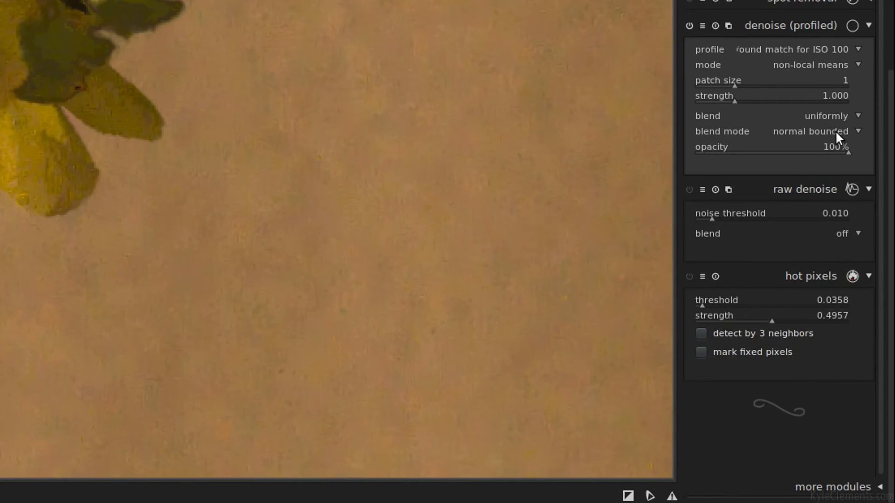
left_click(830, 131)
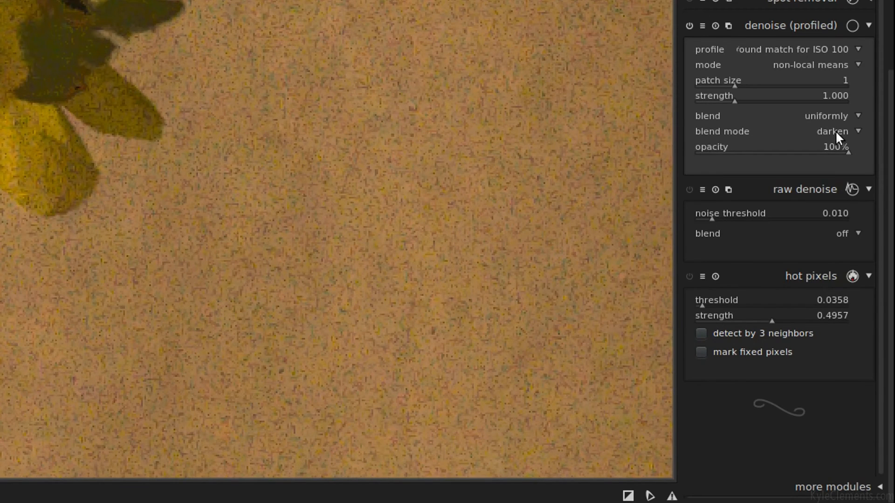
left_click(833, 131)
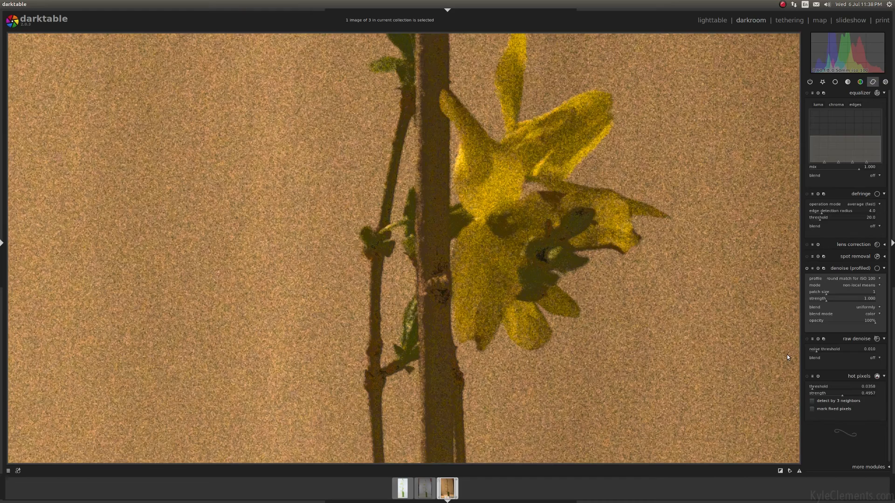
mouse_move(761, 291)
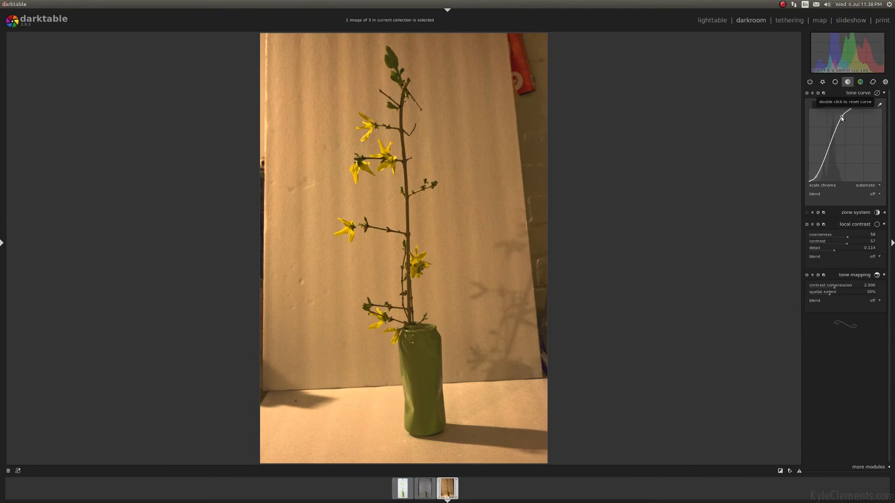
Step: Reshape the upper part of the tone curve to refine the brightening
left_click_drag(840, 118, 824, 146)
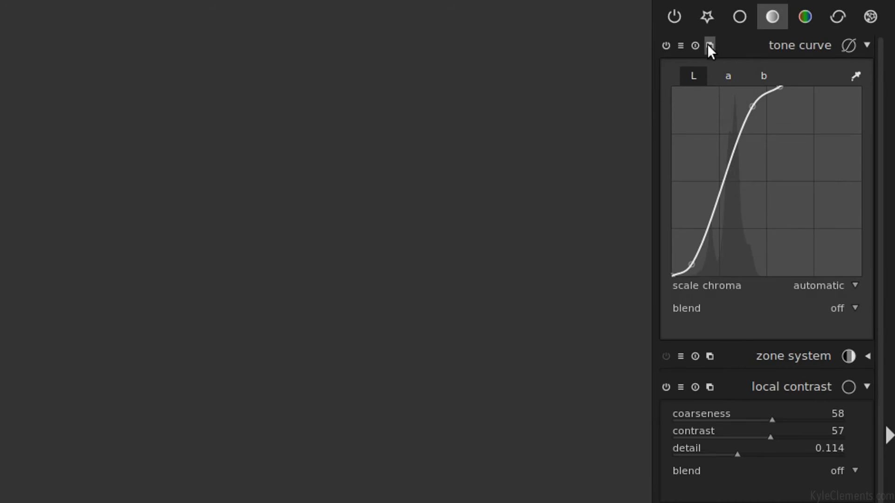
Step: Create a new, separate tone curve instance via the multiple-instances menu
left_click(709, 44)
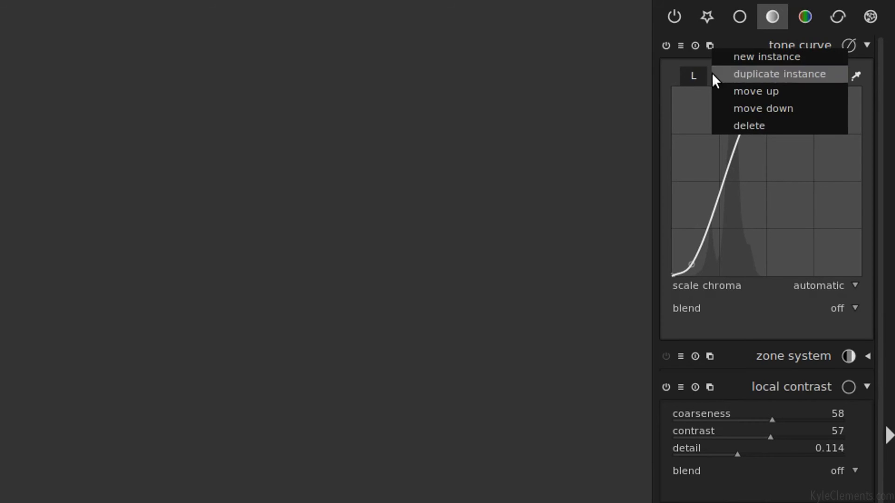
mouse_move(789, 75)
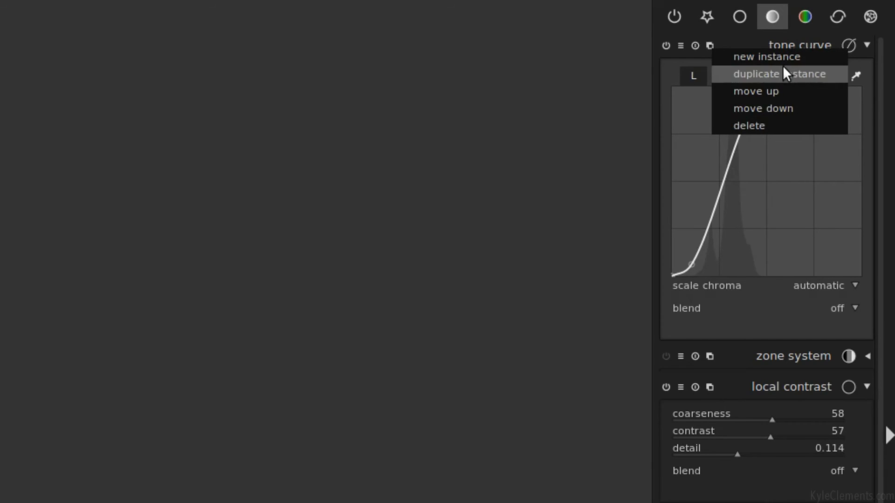
mouse_move(779, 126)
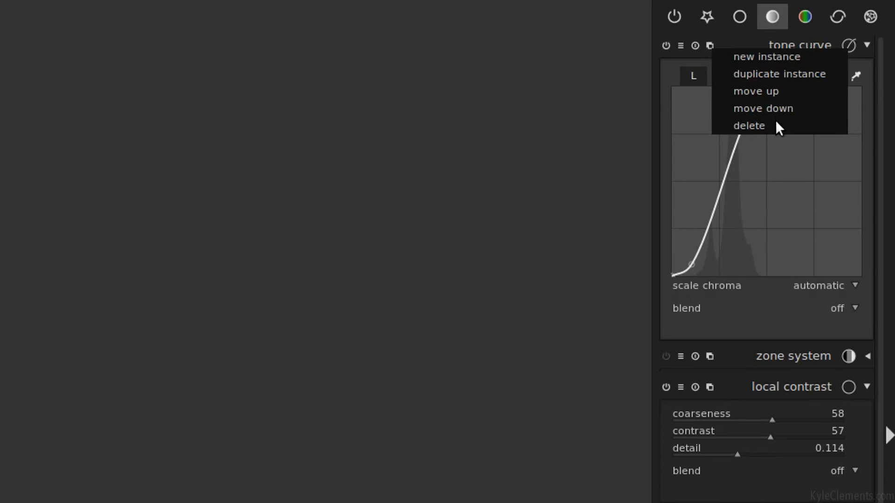
left_click(766, 56)
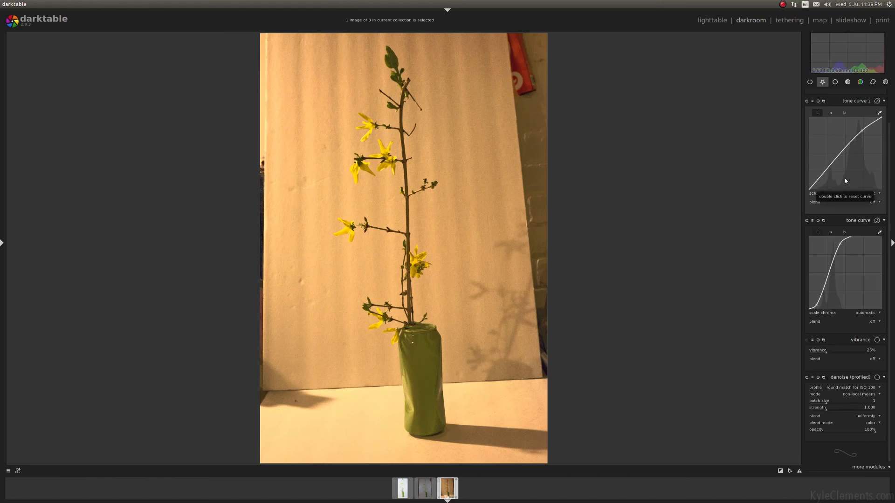
mouse_move(798, 148)
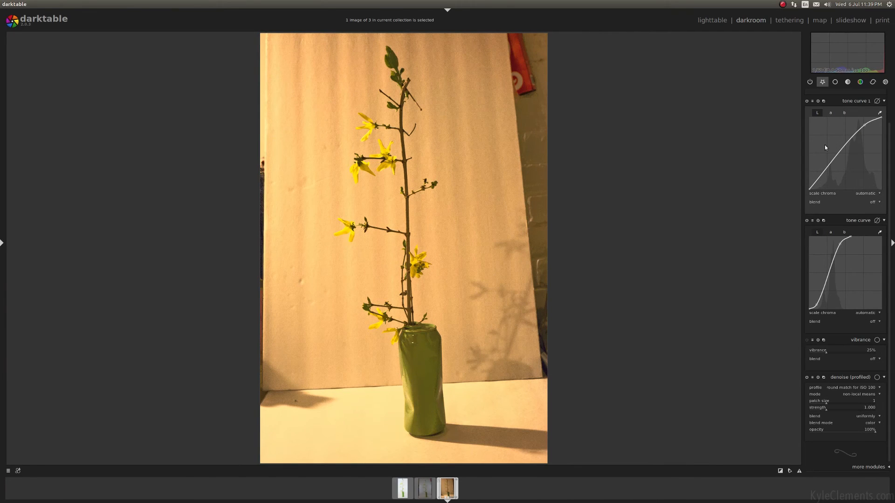
mouse_move(794, 282)
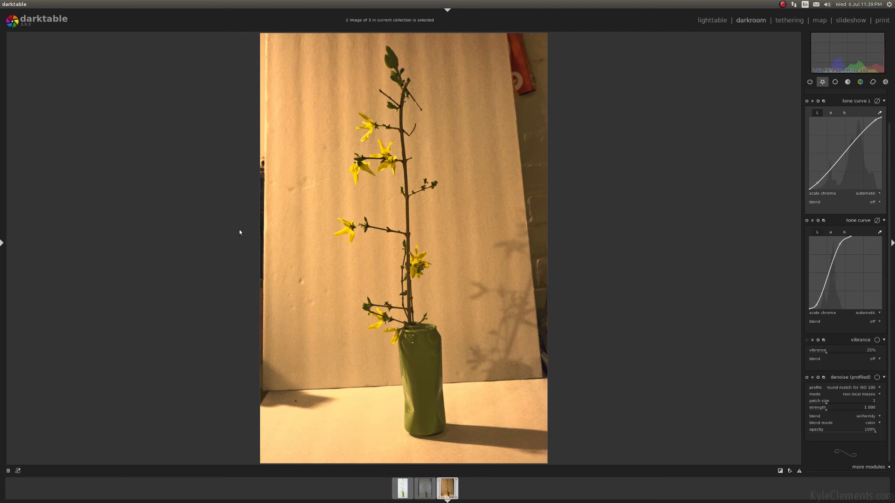
Step: Show the history stack and compare earlier states against the latest edit
left_click(3, 242)
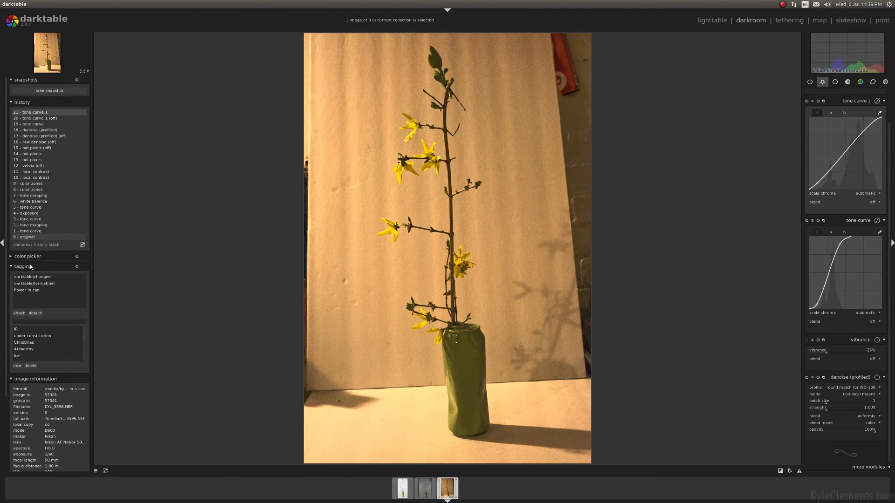
left_click(27, 237)
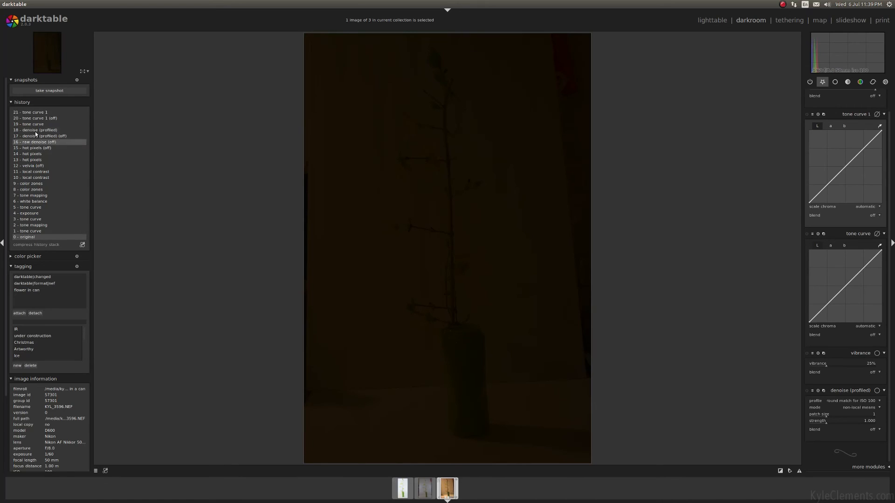
left_click(30, 112)
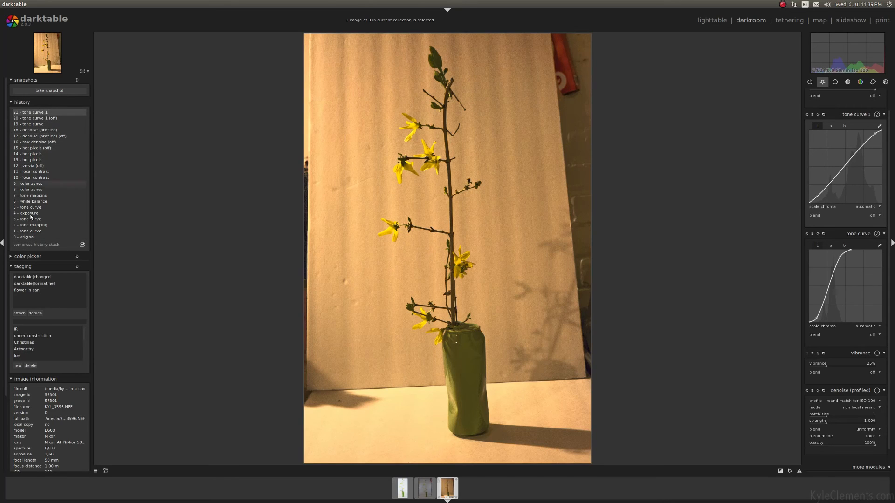
left_click(24, 237)
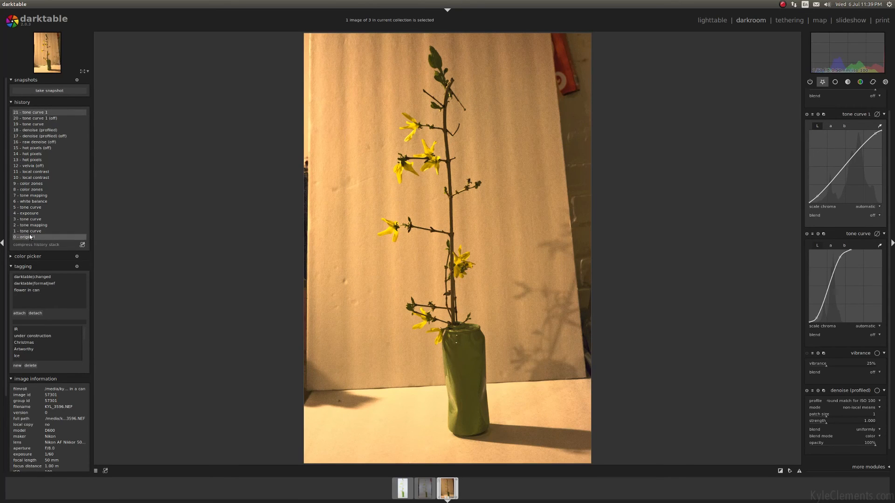
Step: Step back to the color zones stage, then settle on the velvia (off) history step
left_click(27, 218)
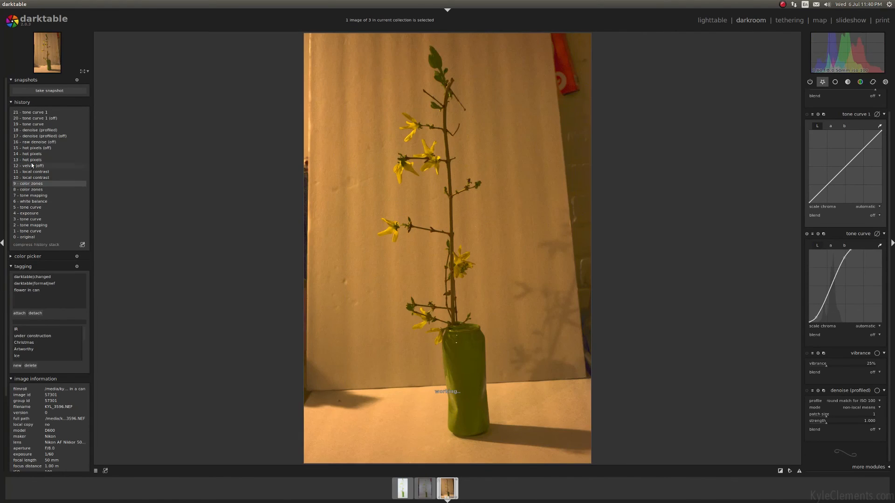
left_click(40, 136)
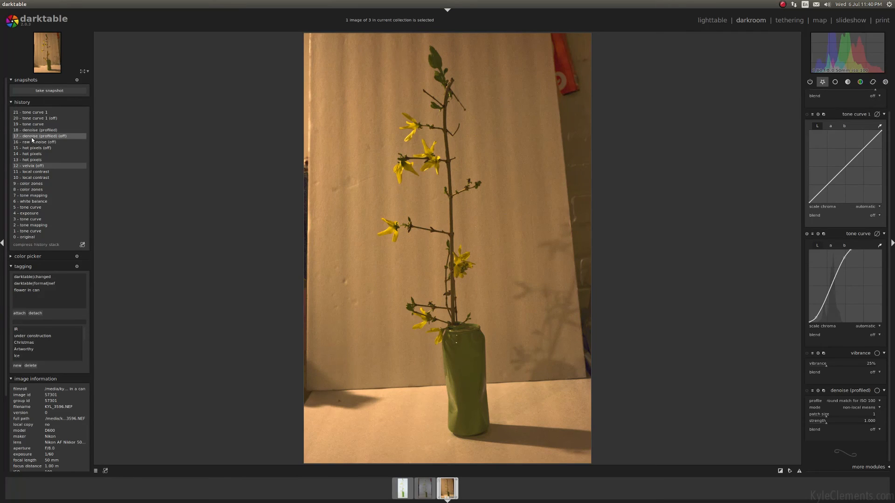
Step: Compress the history at velvia (off), then compare the dark original with the edited state
left_click(32, 112)
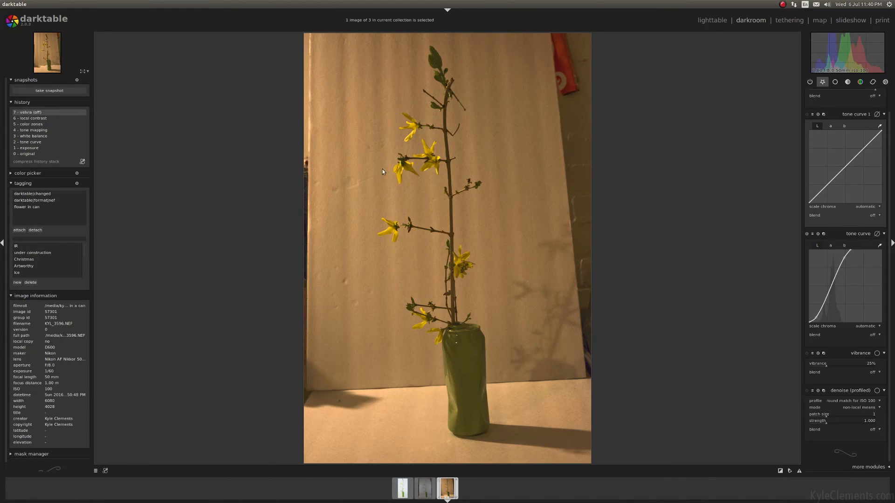
mouse_move(779, 230)
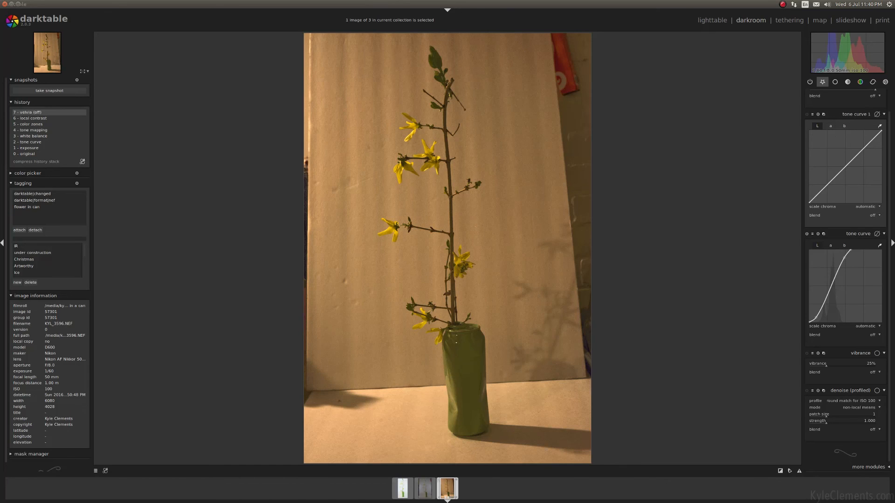
mouse_move(93, 129)
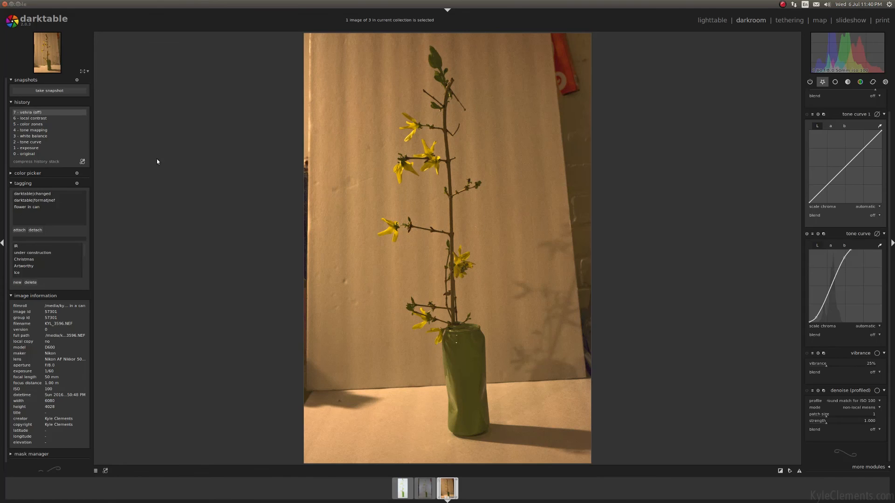
mouse_move(607, 204)
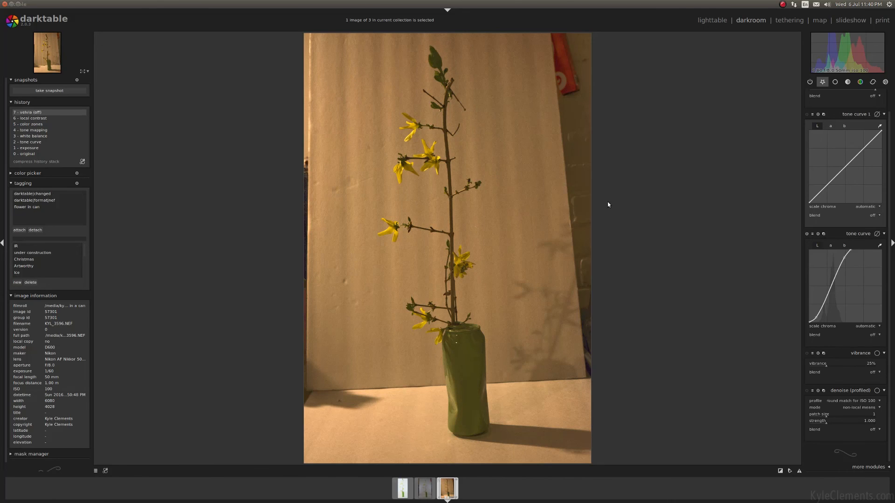
mouse_move(396, 216)
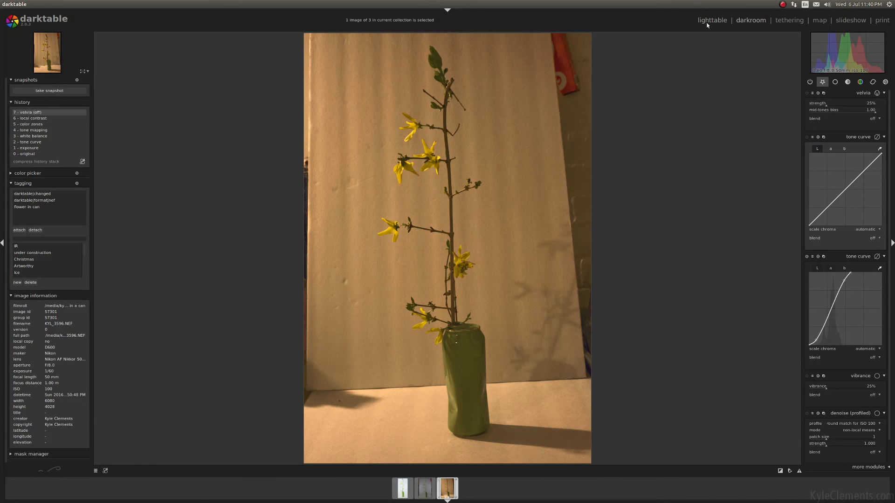
mouse_move(705, 26)
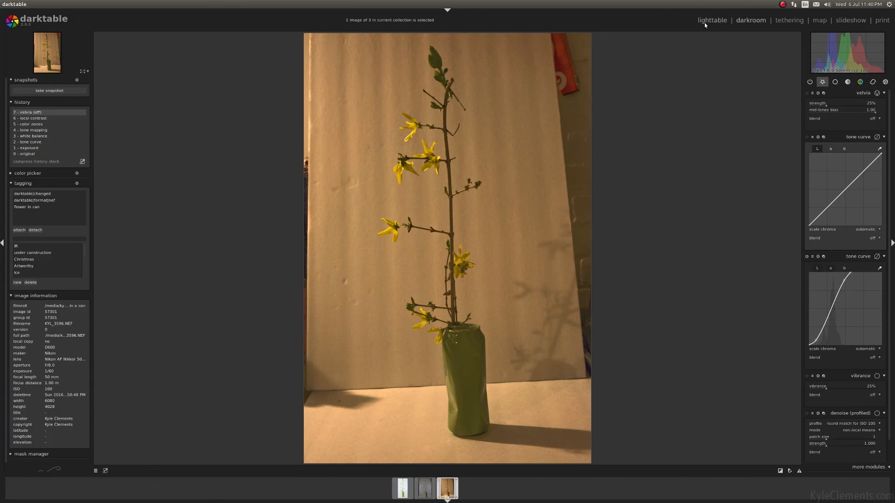
left_click(26, 154)
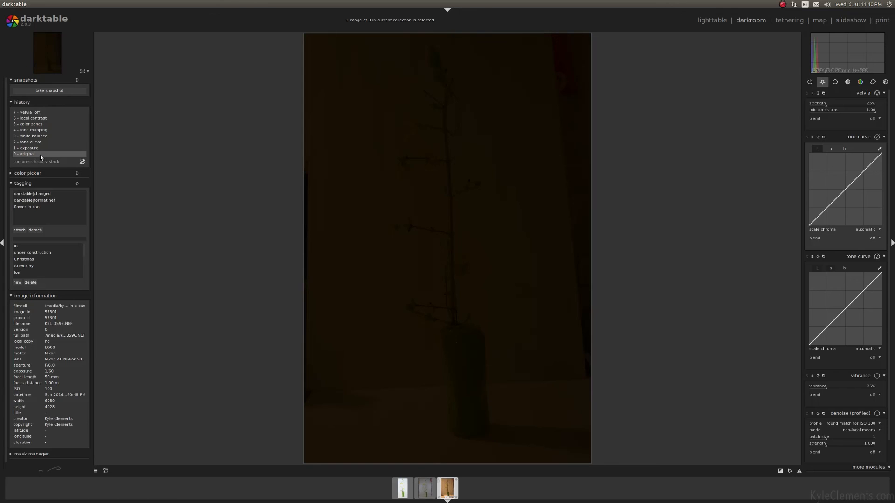
left_click(28, 112)
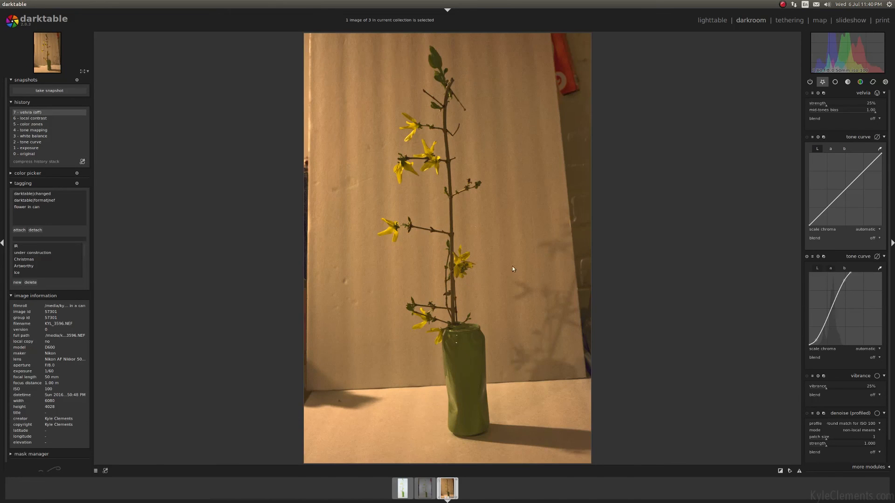
mouse_move(687, 273)
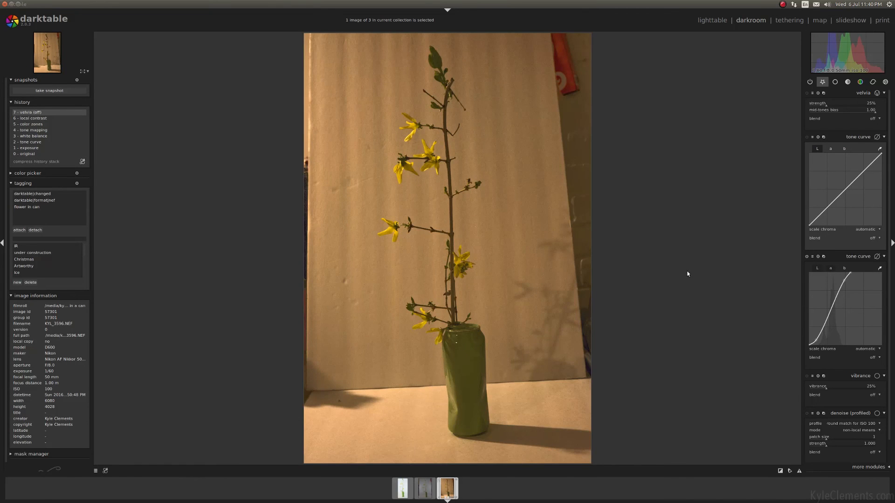
mouse_move(477, 291)
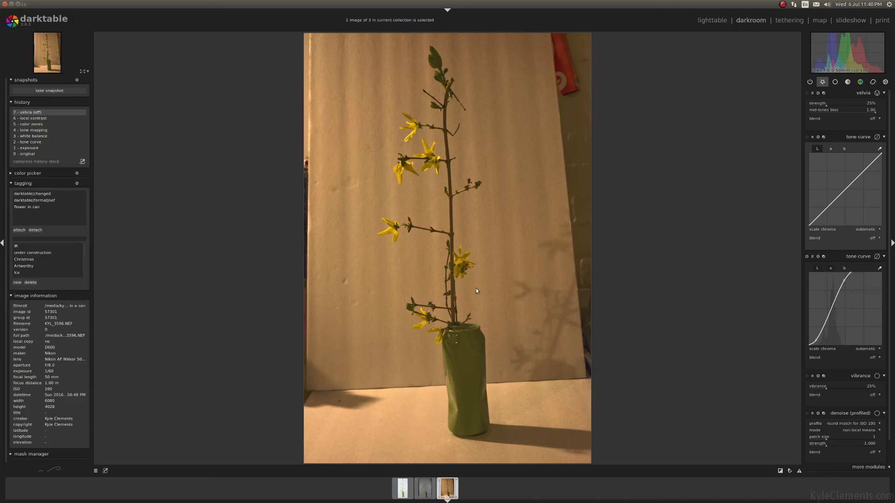
mouse_move(505, 272)
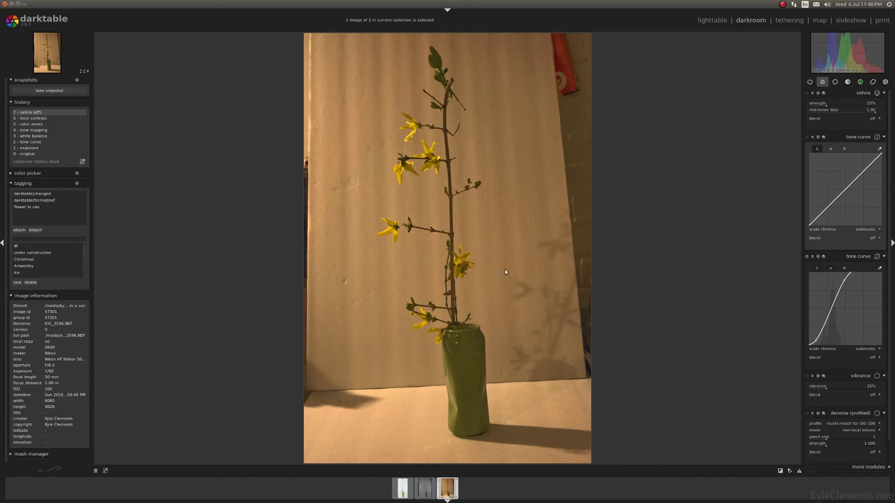
mouse_move(568, 319)
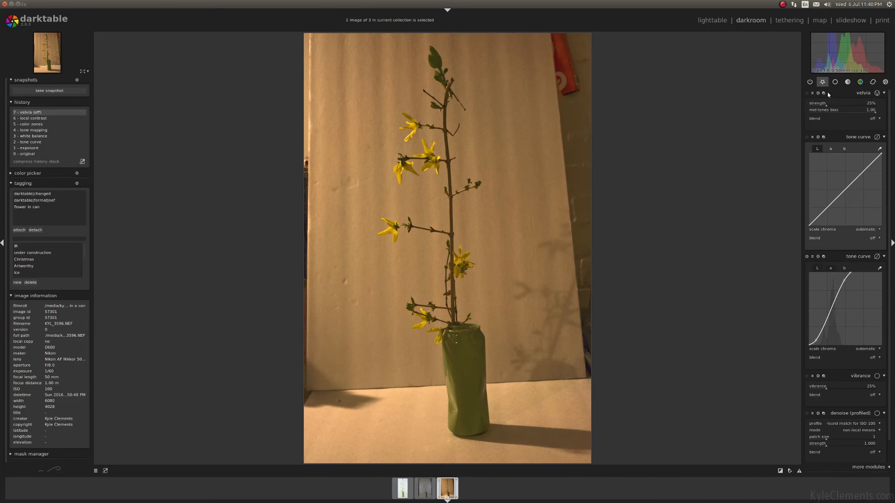
left_click(835, 82)
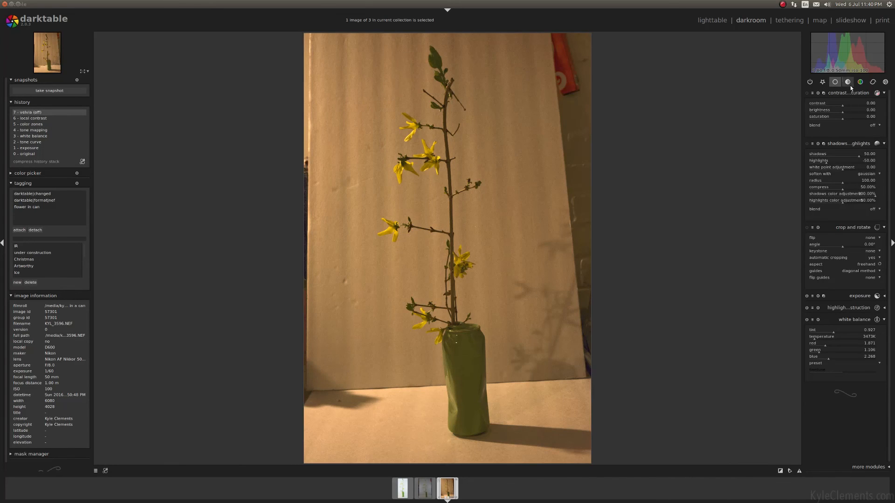
left_click(847, 82)
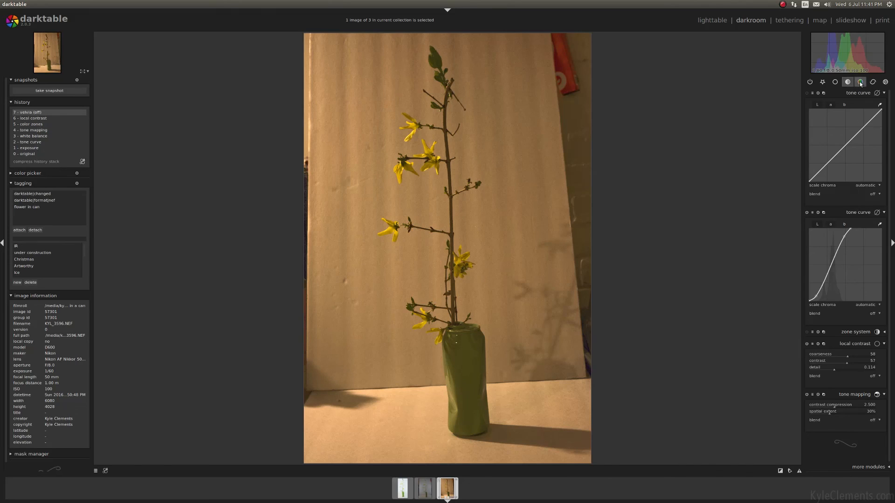
left_click(860, 82)
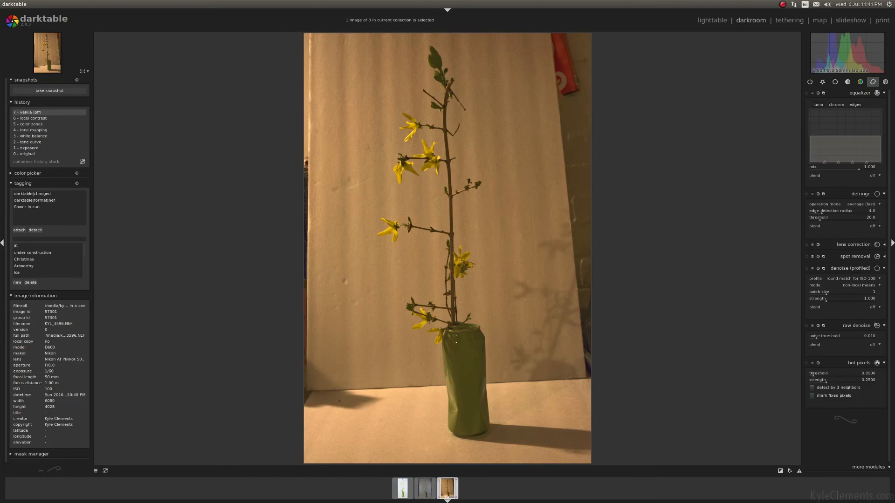
mouse_move(788, 308)
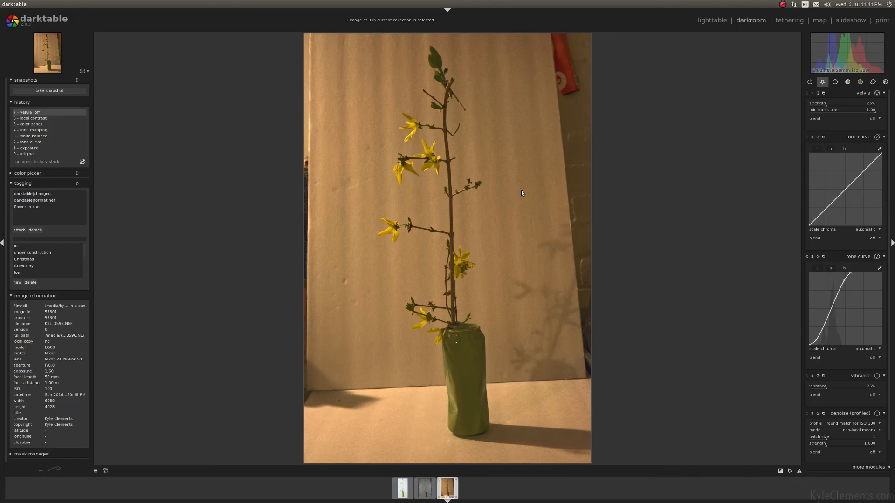
mouse_move(741, 137)
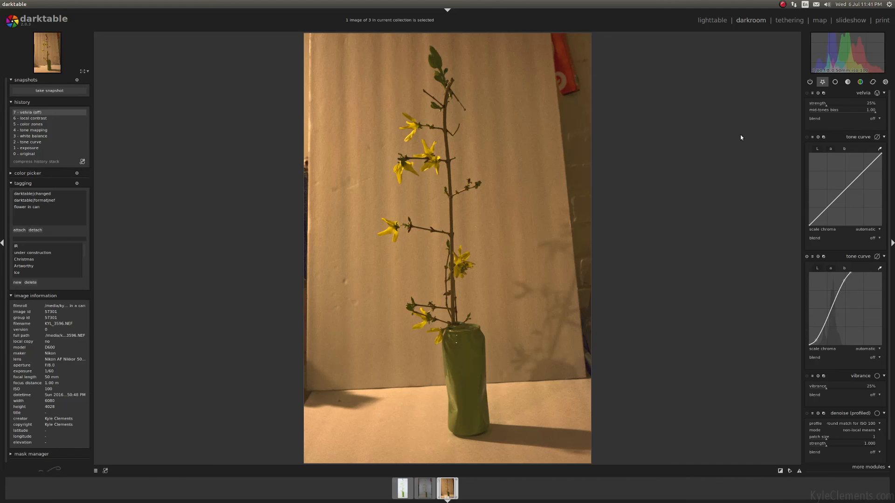
mouse_move(706, 276)
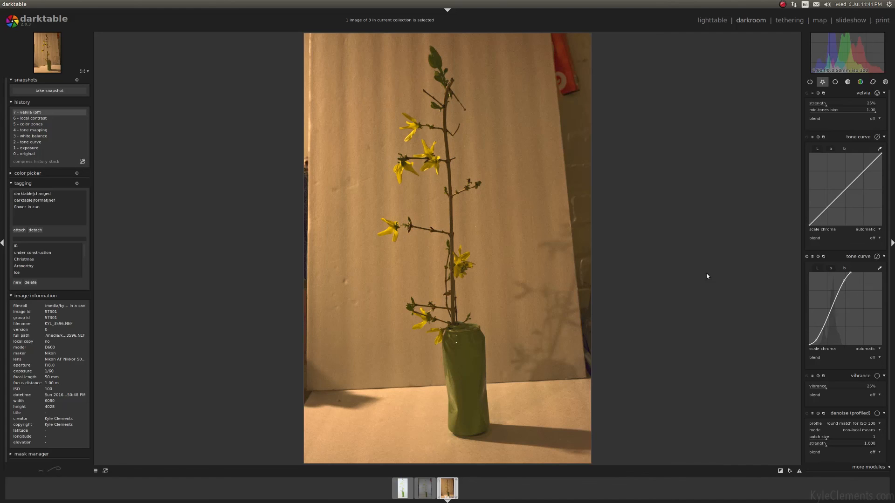
mouse_move(338, 369)
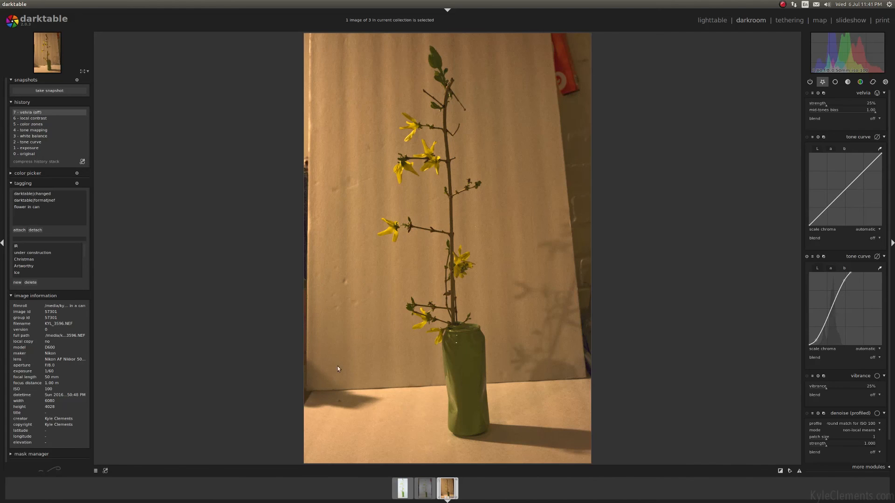
mouse_move(510, 386)
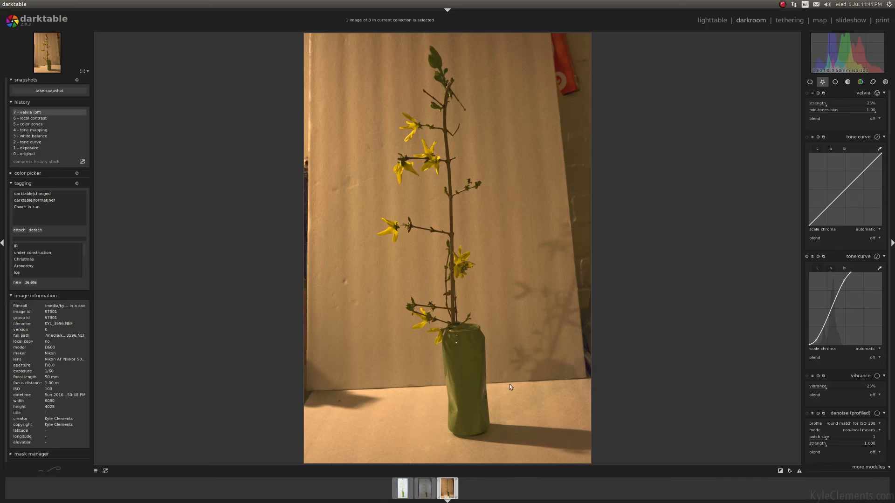
mouse_move(577, 163)
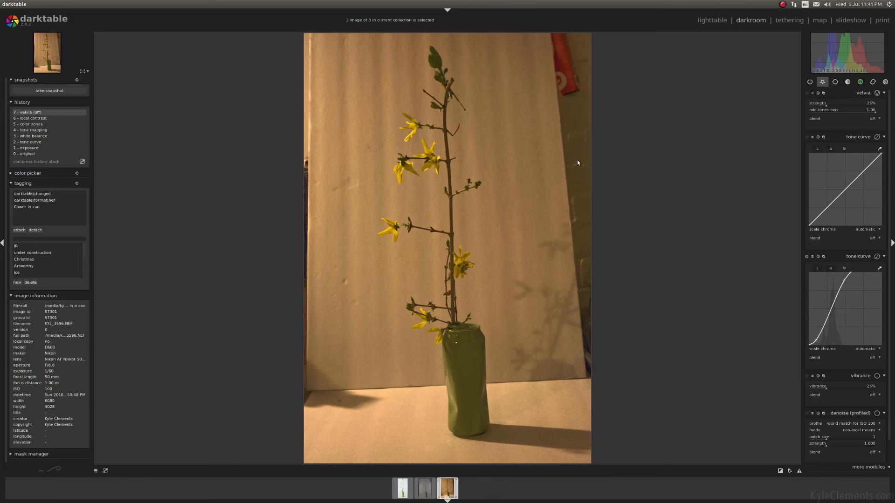
mouse_move(710, 19)
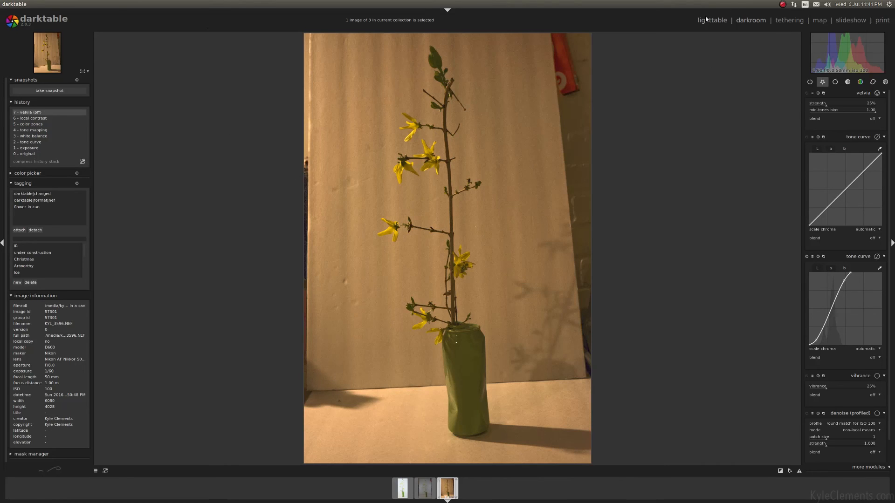
Step: Switch to the lighttable showing the three-photo collection
left_click(711, 20)
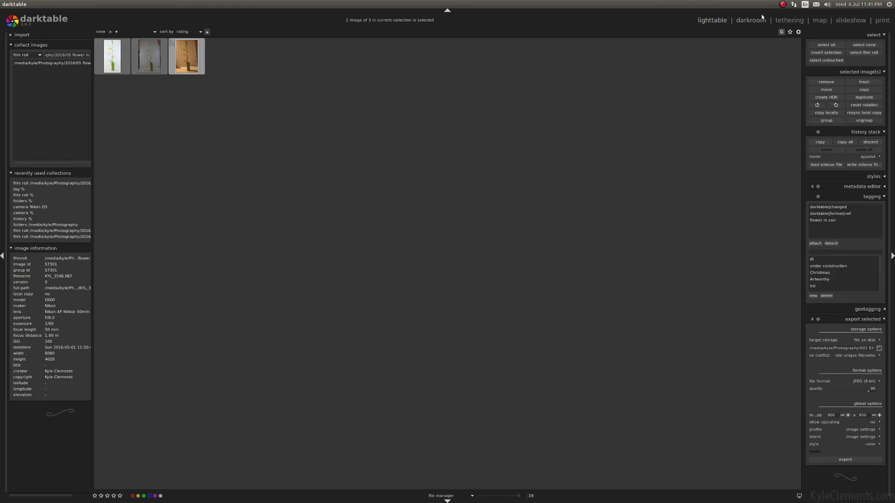